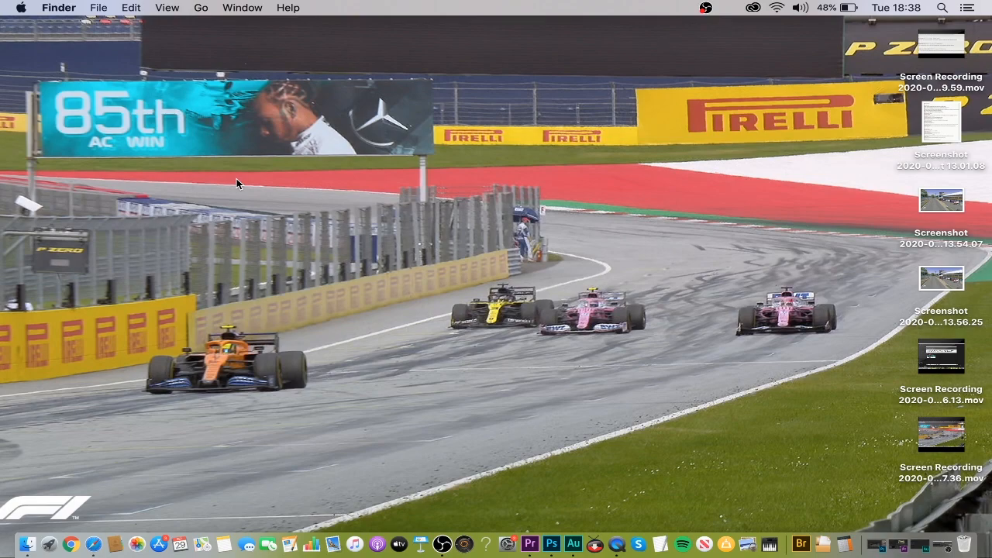
pyautogui.moveTo(424, 451)
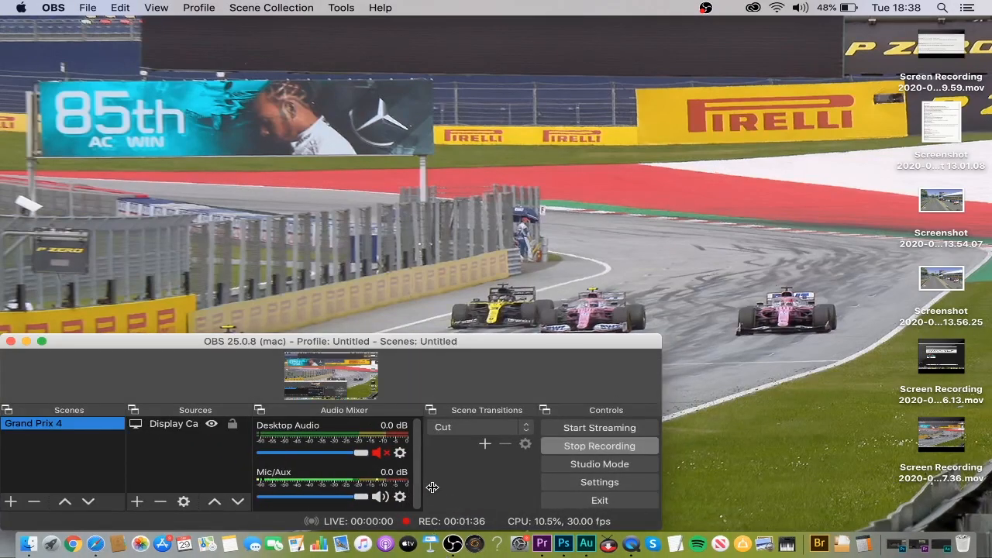
pyautogui.moveTo(457, 498)
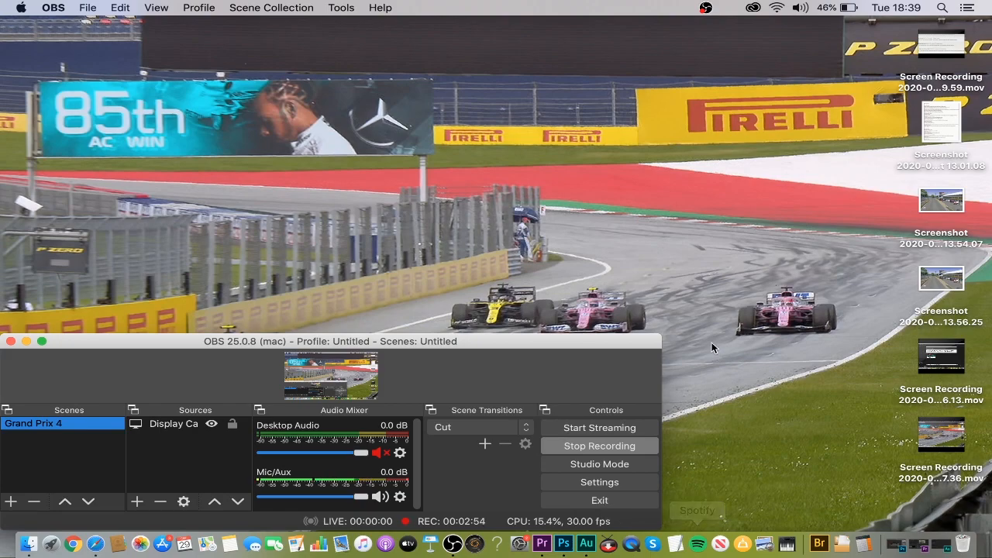
pyautogui.moveTo(597, 257)
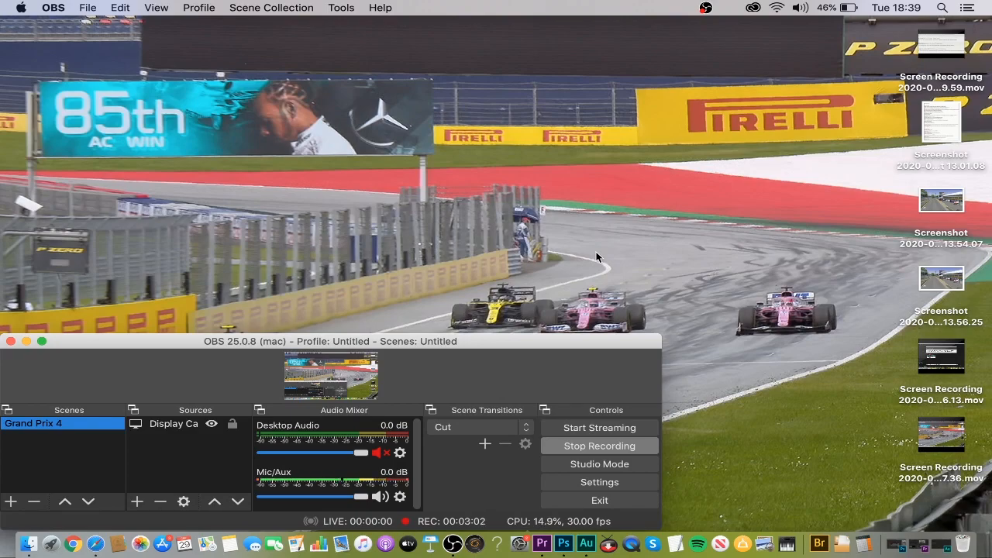
pyautogui.moveTo(315, 264)
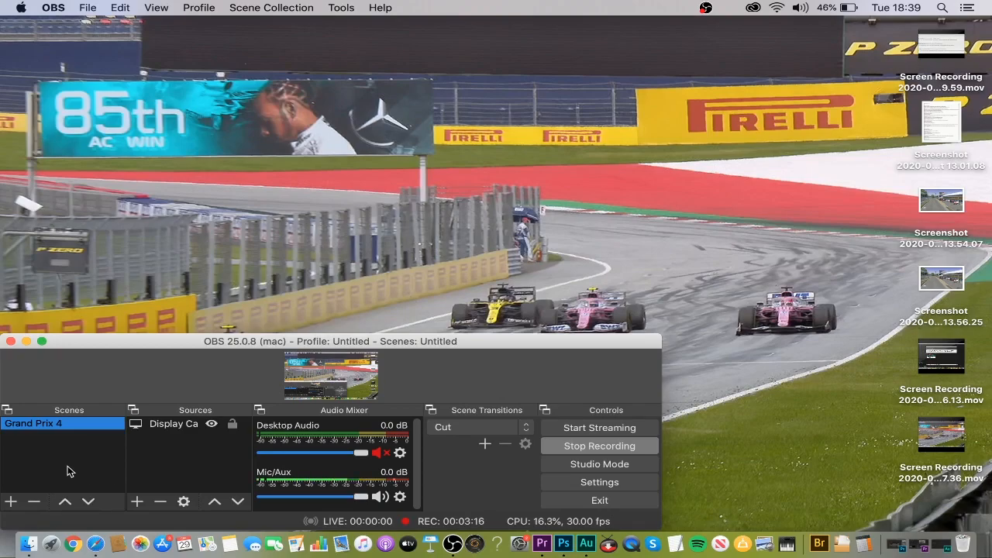
pyautogui.moveTo(69, 466)
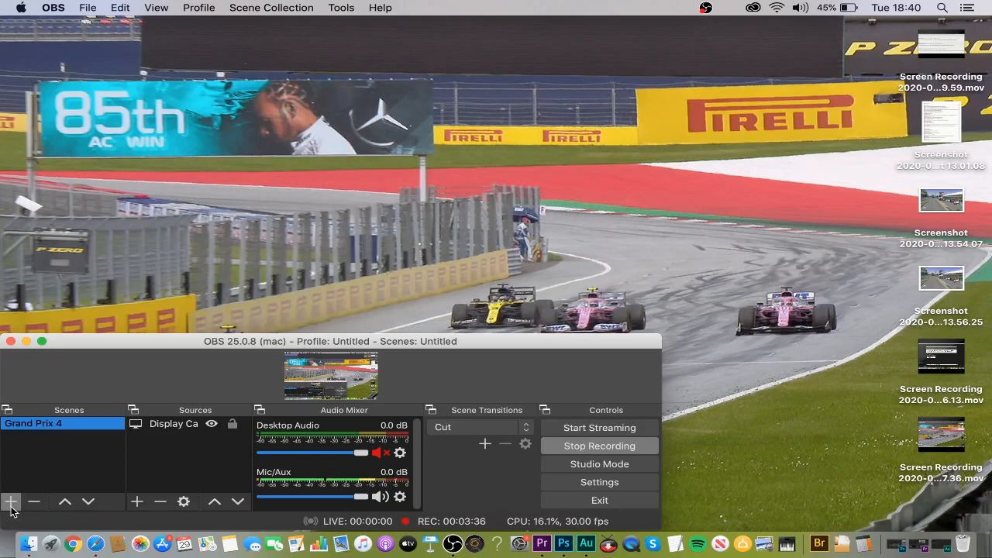
pyautogui.click(11, 502)
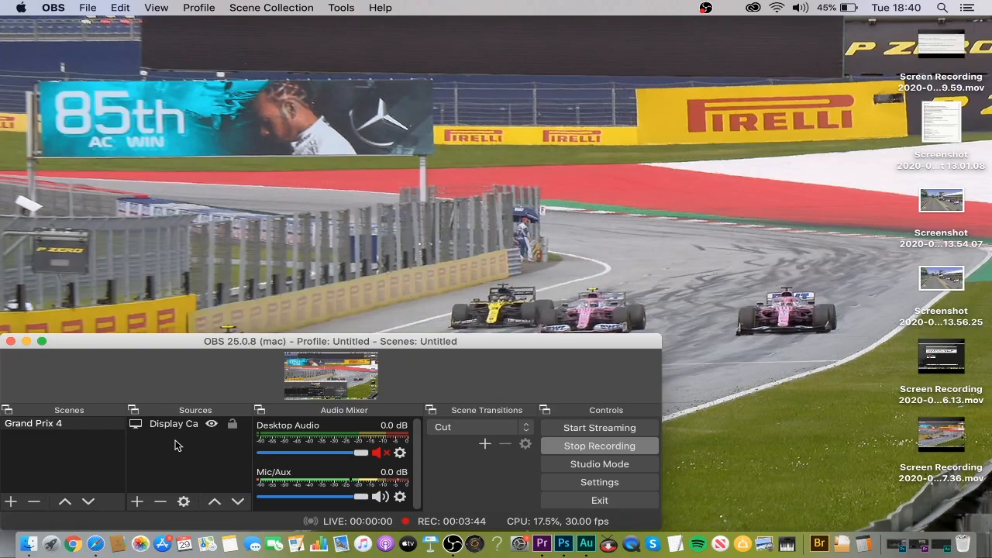
pyautogui.click(136, 501)
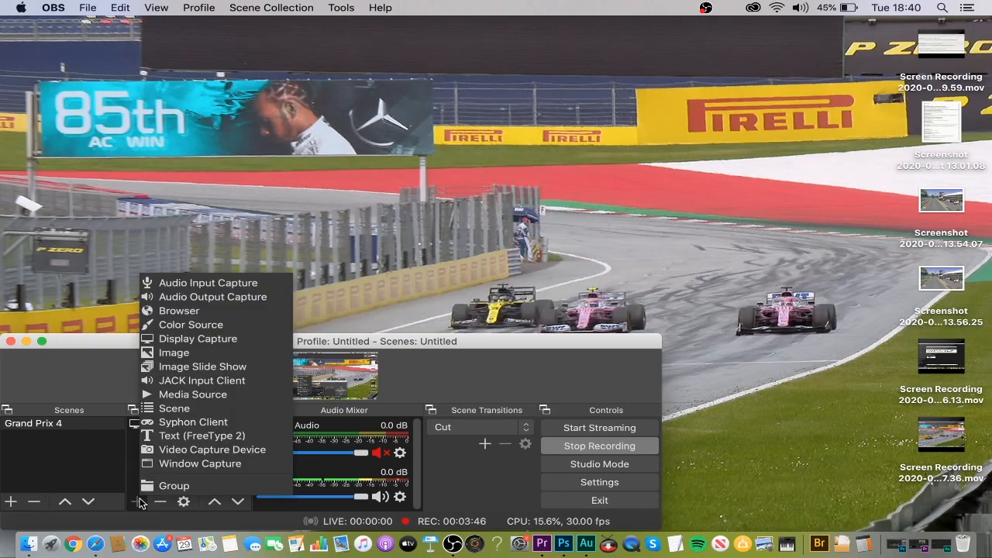
pyautogui.moveTo(174, 352)
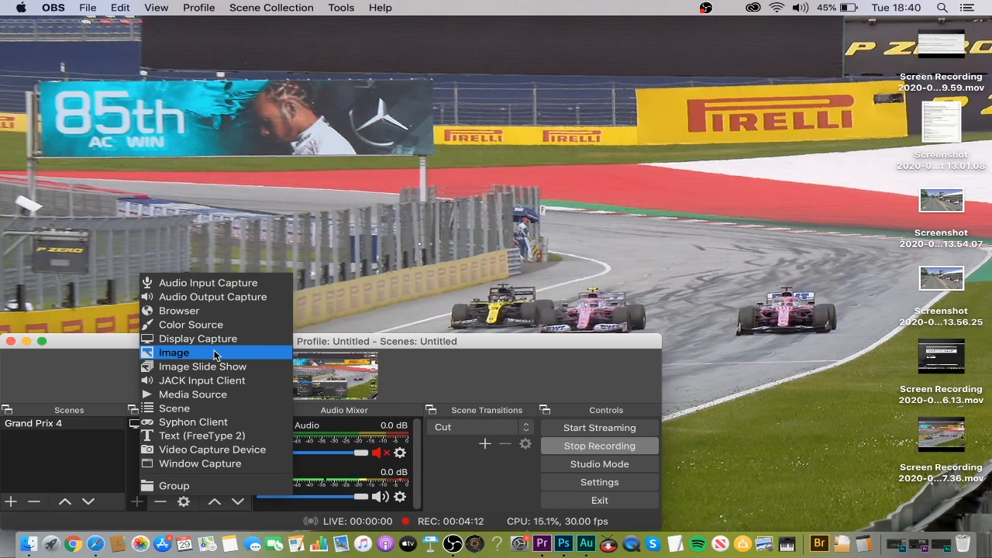
pyautogui.moveTo(197, 357)
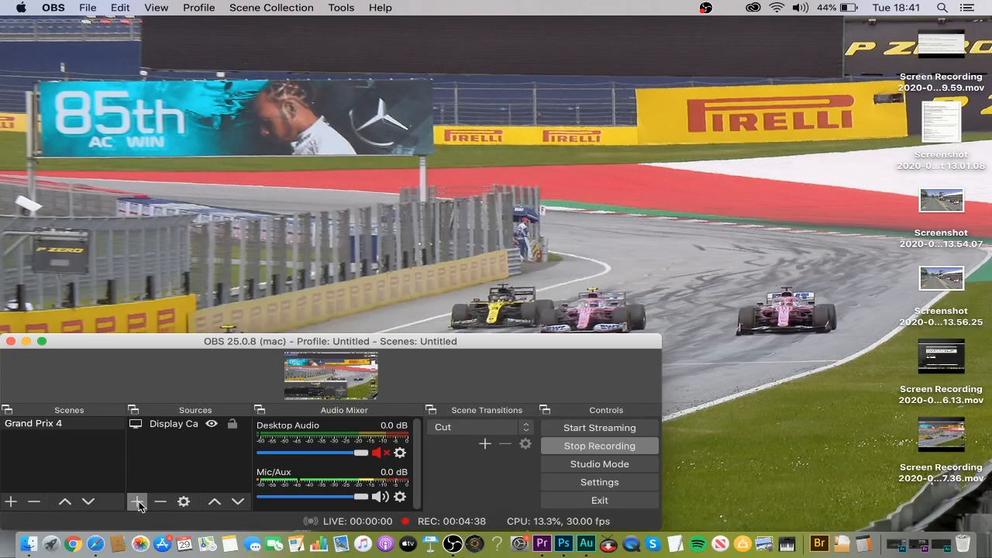
pyautogui.click(136, 502)
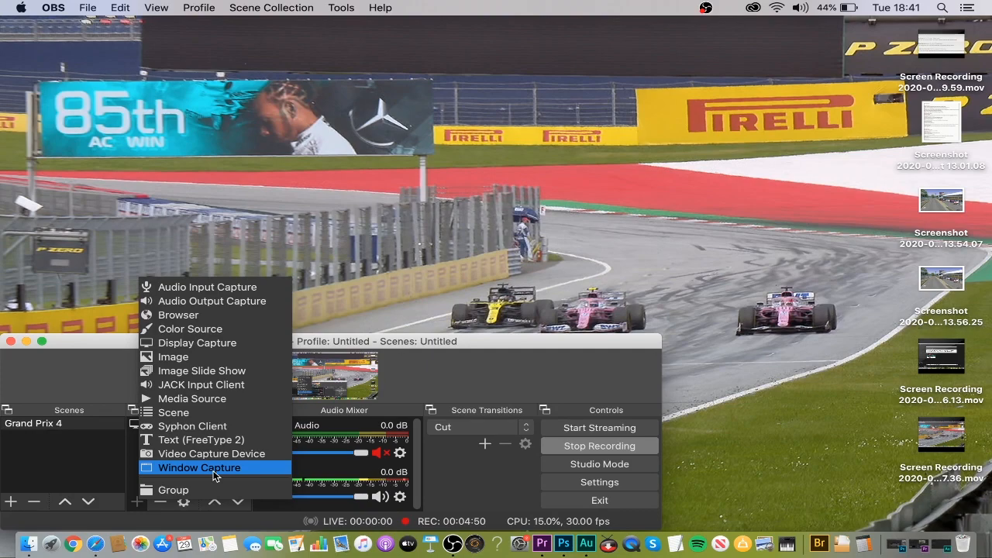
pyautogui.moveTo(197, 343)
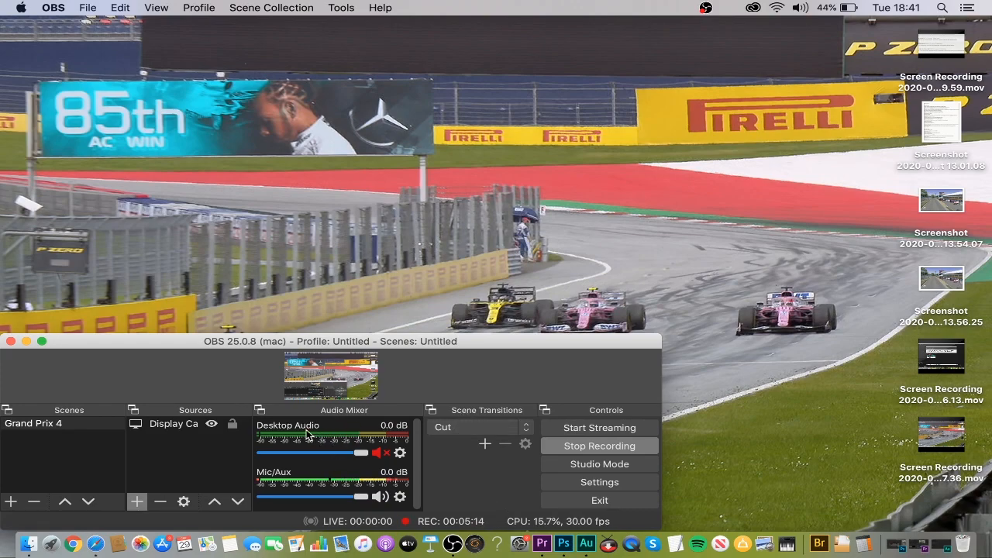
pyautogui.moveTo(324, 488)
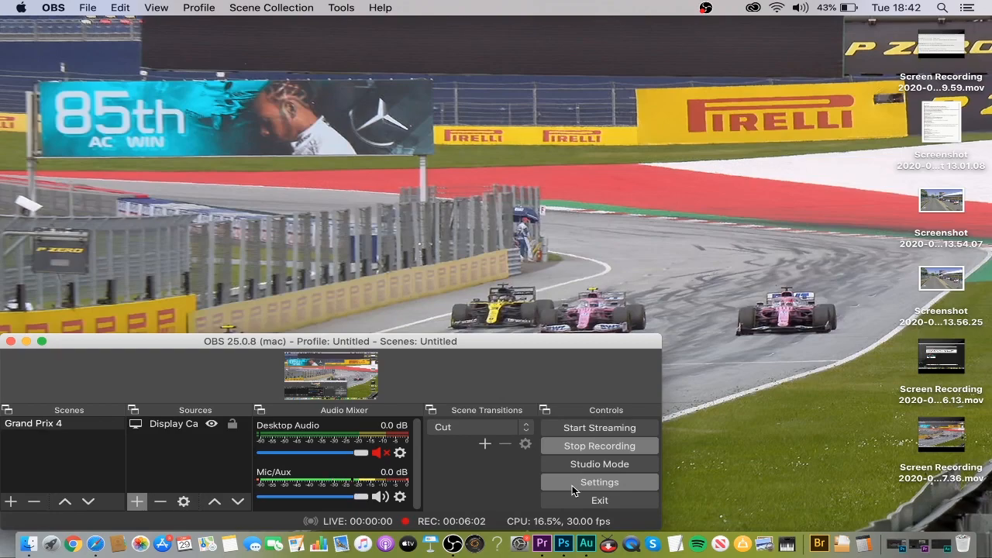
# Open OBS Settings on the General page with output, snapping and projector options
pyautogui.click(599, 481)
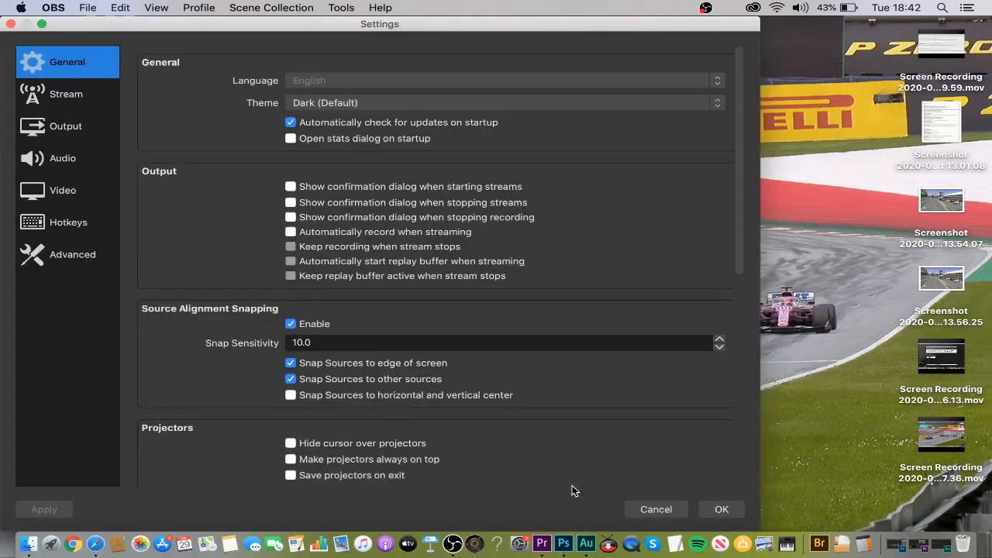
pyautogui.moveTo(174, 113)
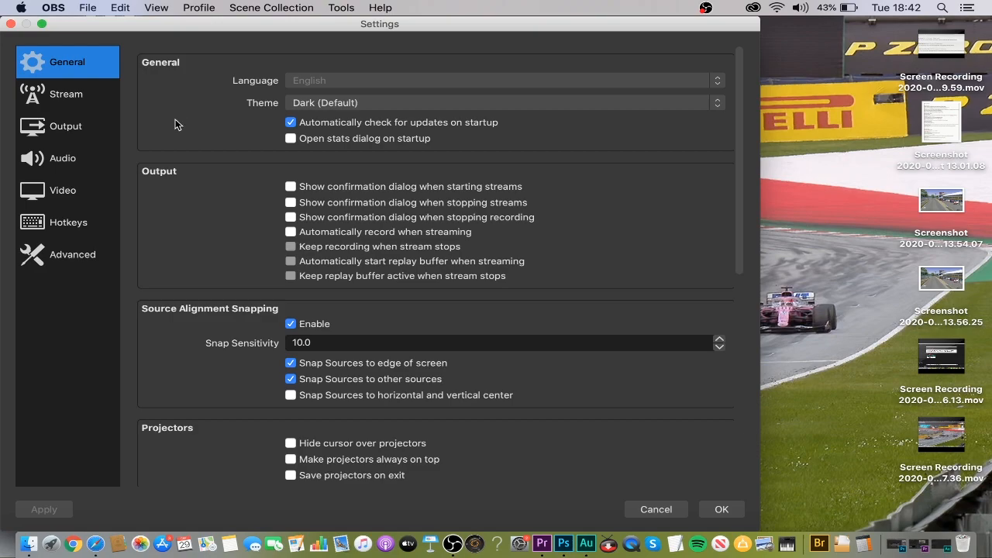
pyautogui.moveTo(221, 236)
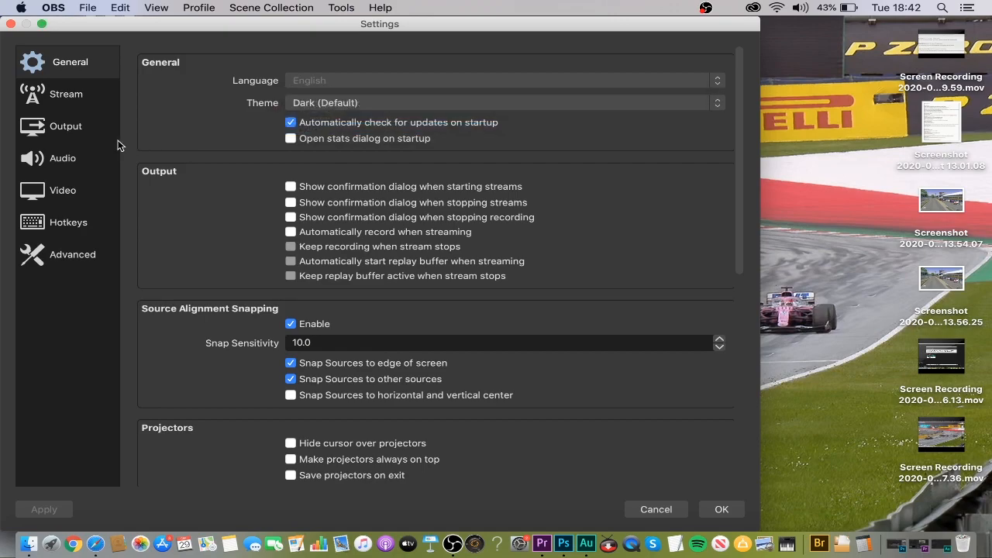
# Show the Output settings, browsing encoder presets while keeping superfast selected
pyautogui.click(66, 126)
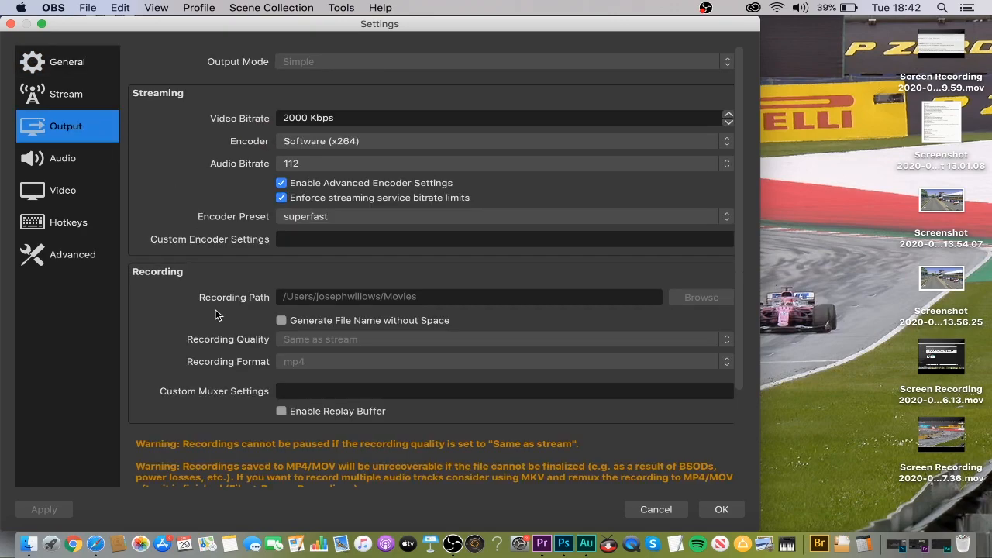
pyautogui.moveTo(401, 135)
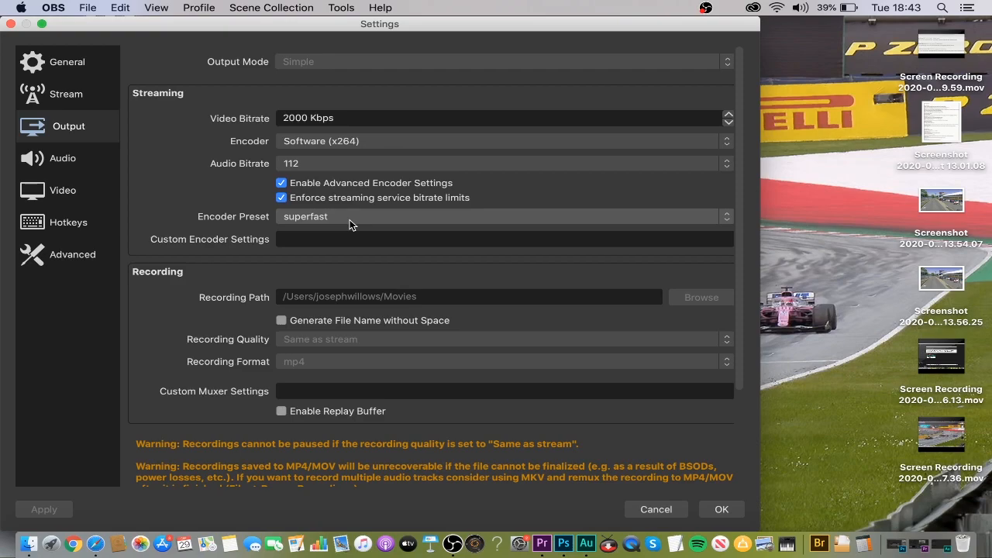
pyautogui.click(501, 217)
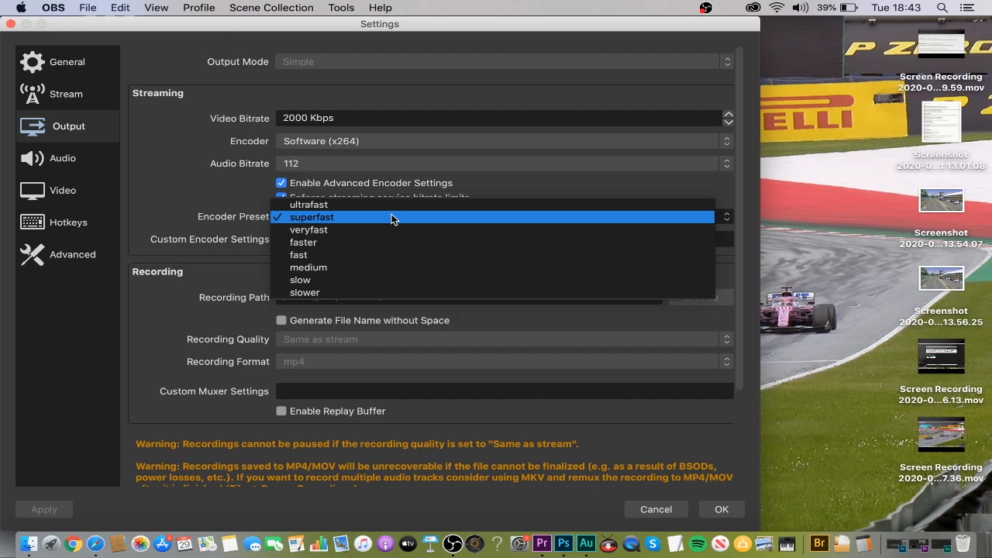
pyautogui.moveTo(359, 222)
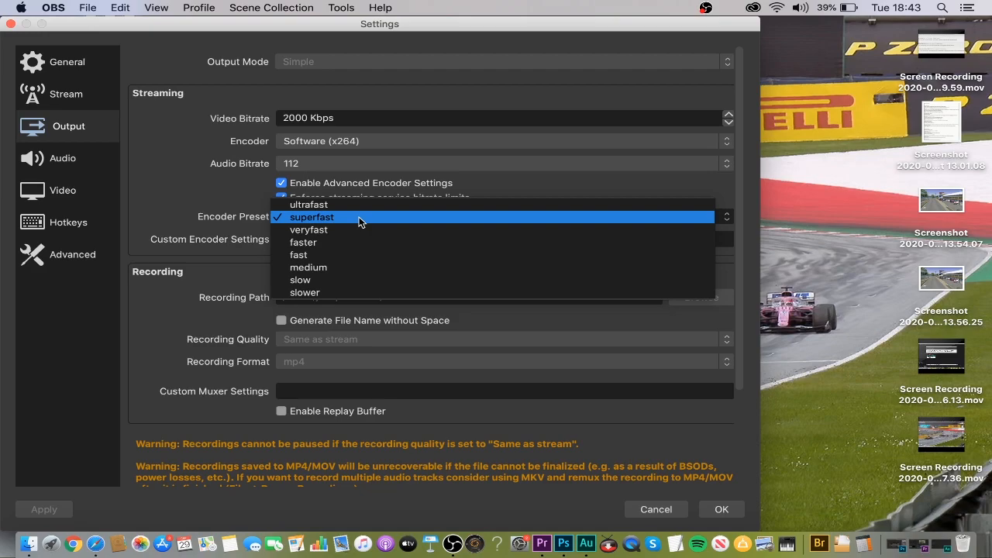
pyautogui.click(309, 205)
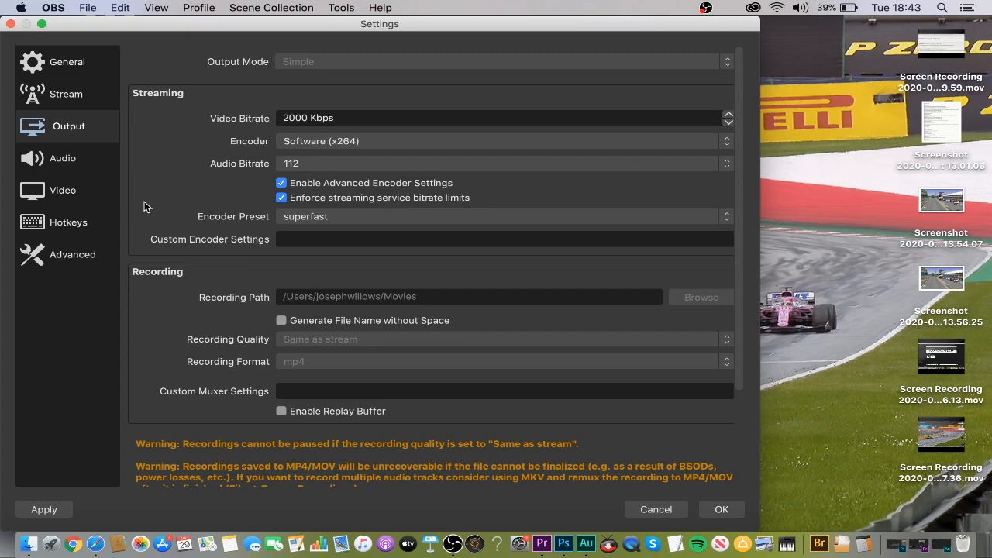
pyautogui.moveTo(185, 219)
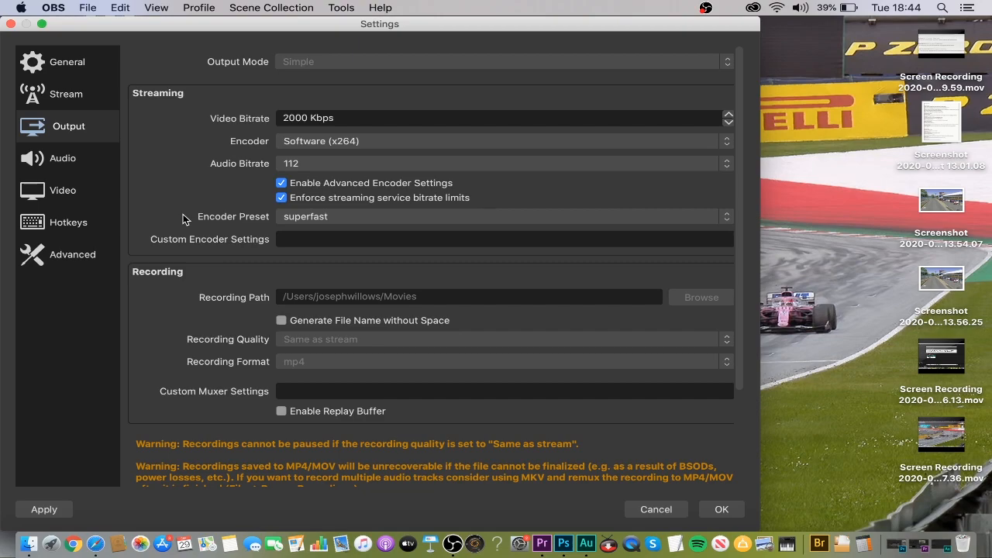
# Show the Audio page with Soundflower desktop audio and Blue Snowball microphone
pyautogui.click(63, 158)
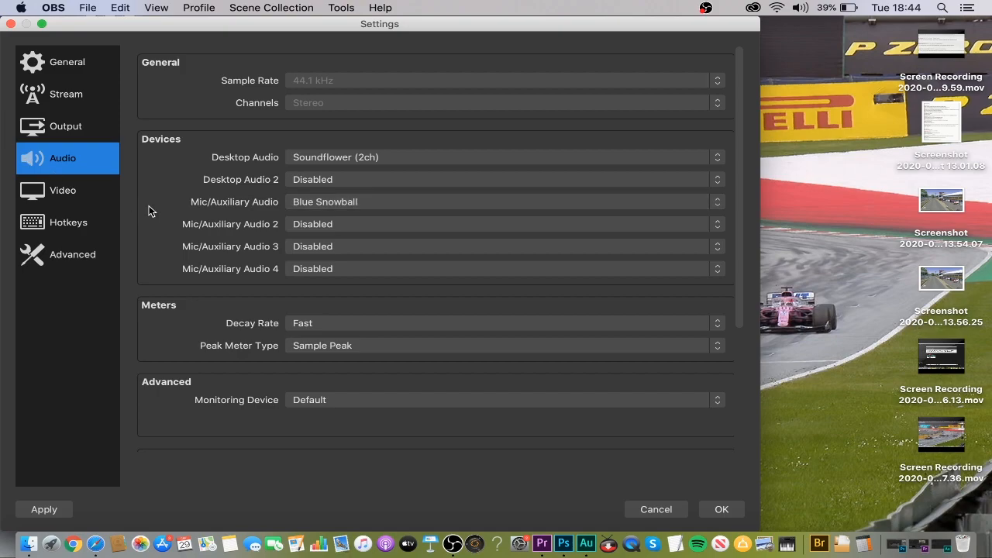
# Show the Video page: 1280x720 canvas and output resolution at 30 FPS
pyautogui.click(62, 190)
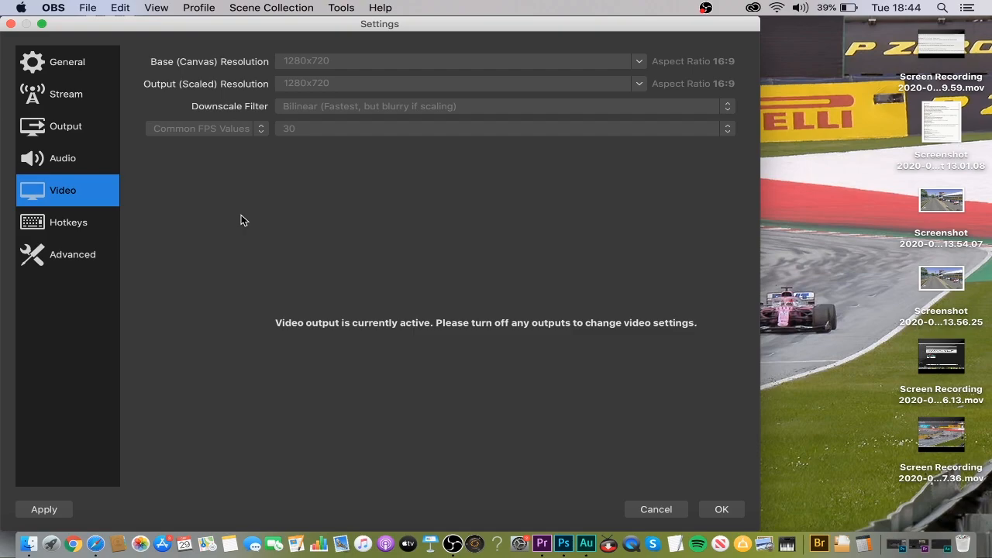
pyautogui.moveTo(430, 340)
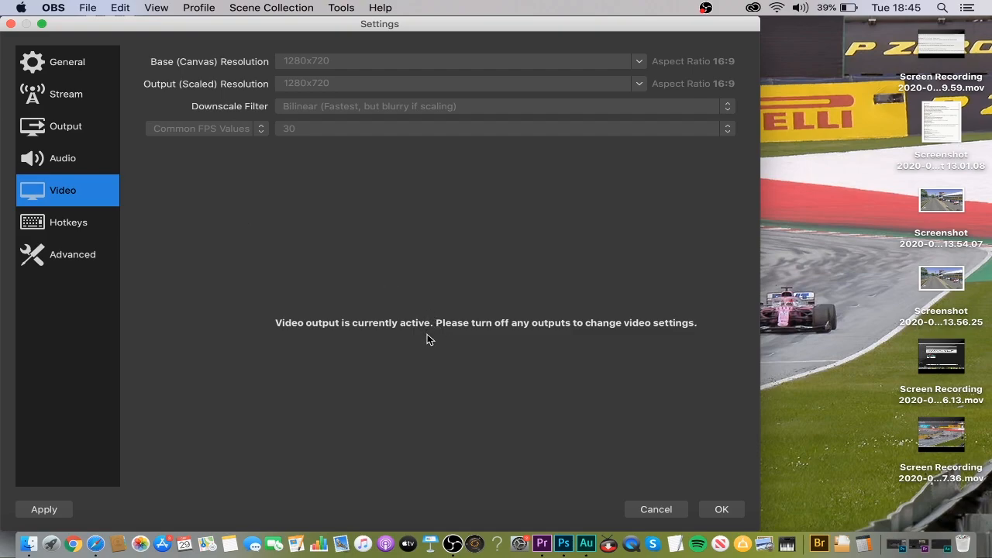
pyautogui.moveTo(380, 172)
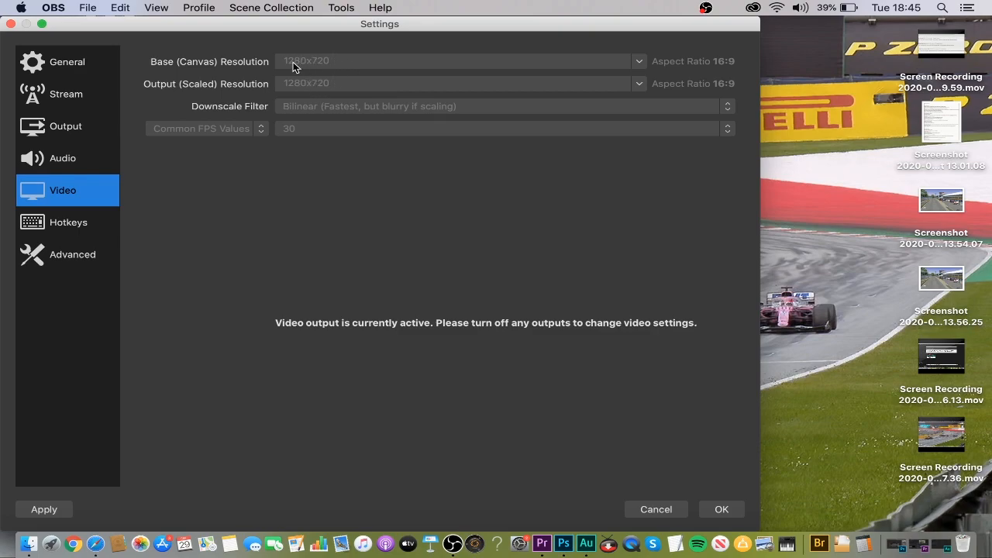
pyautogui.moveTo(347, 62)
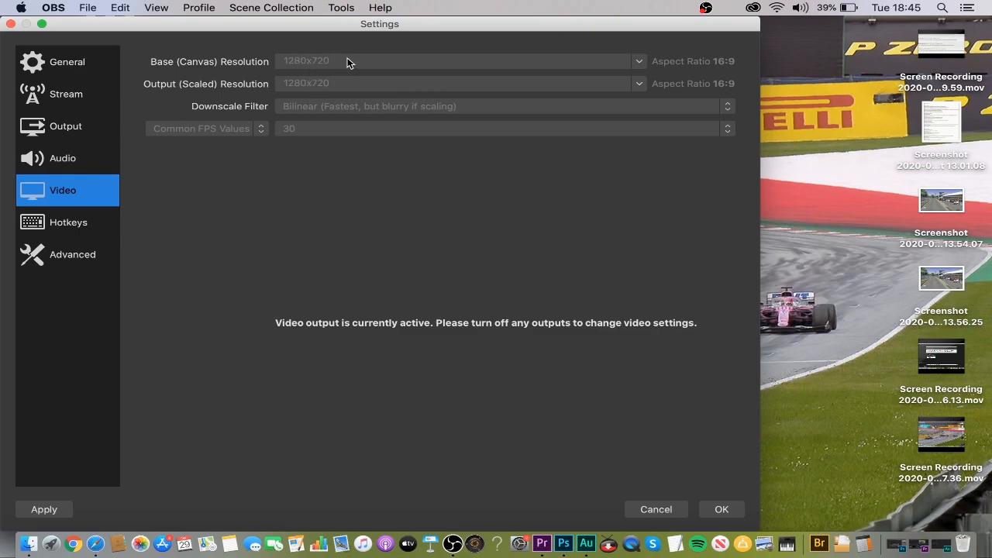
pyautogui.moveTo(322, 72)
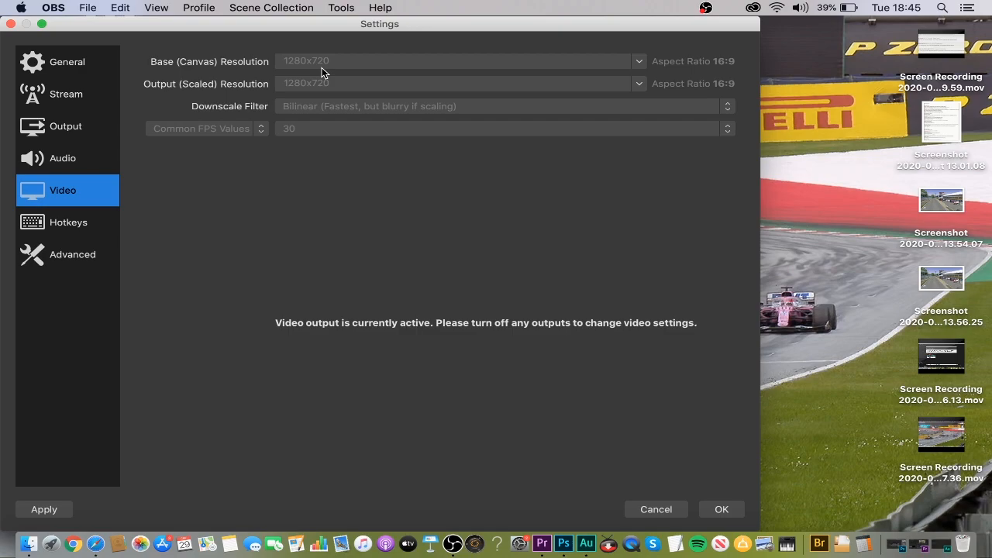
pyautogui.moveTo(358, 88)
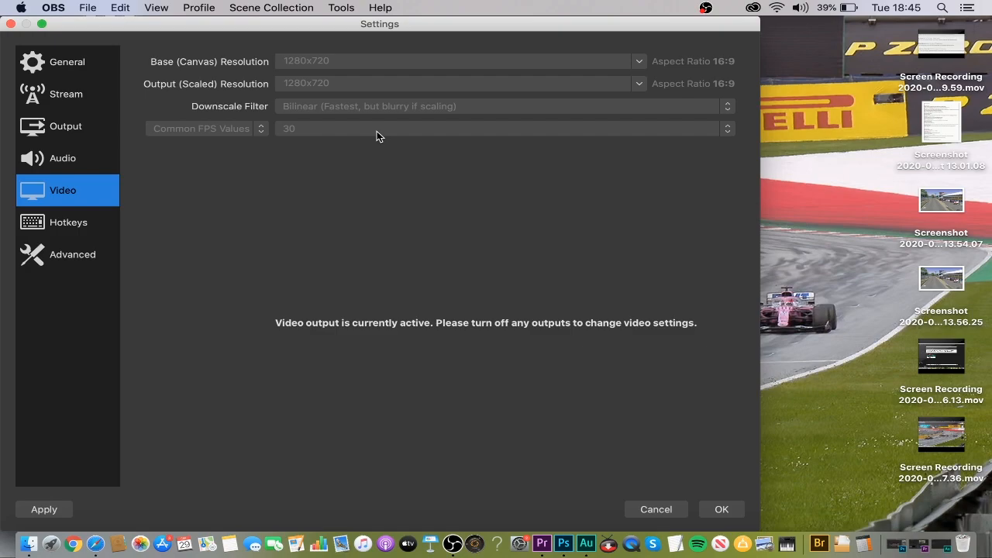
# Show the Hotkeys page with unassigned streaming, recording and scene shortcuts
pyautogui.click(67, 223)
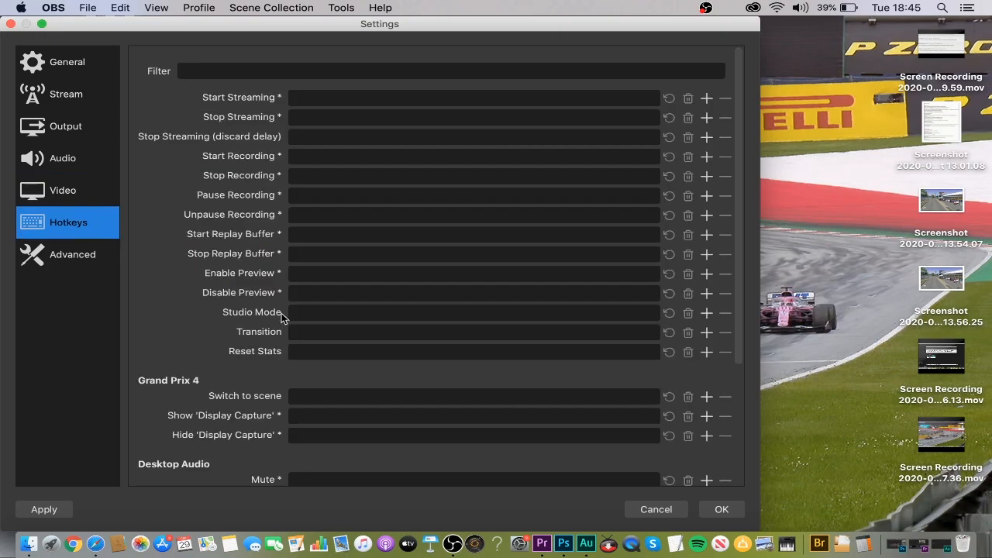
pyautogui.moveTo(182, 337)
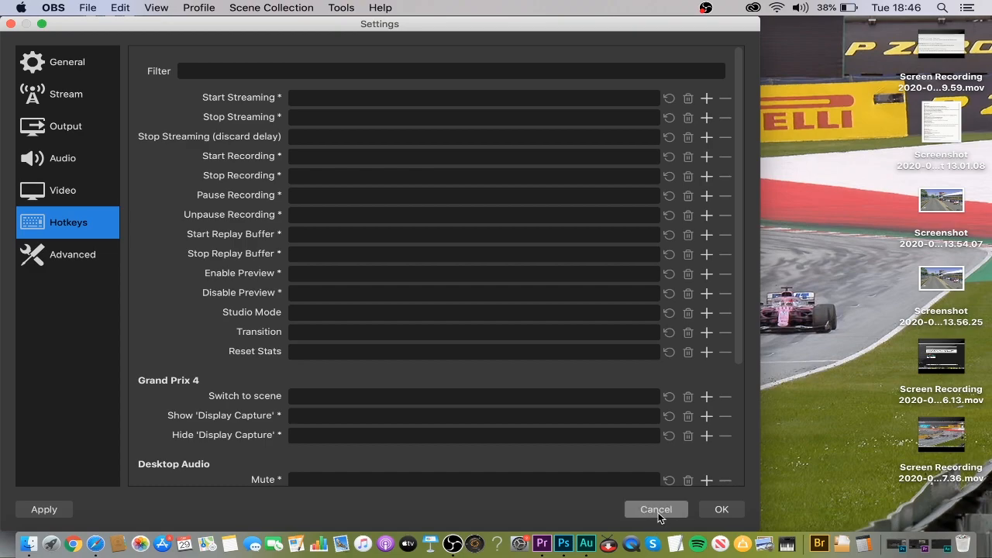
# Cancel the Settings window, discarding changes, and return to OBS's main window
pyautogui.click(656, 509)
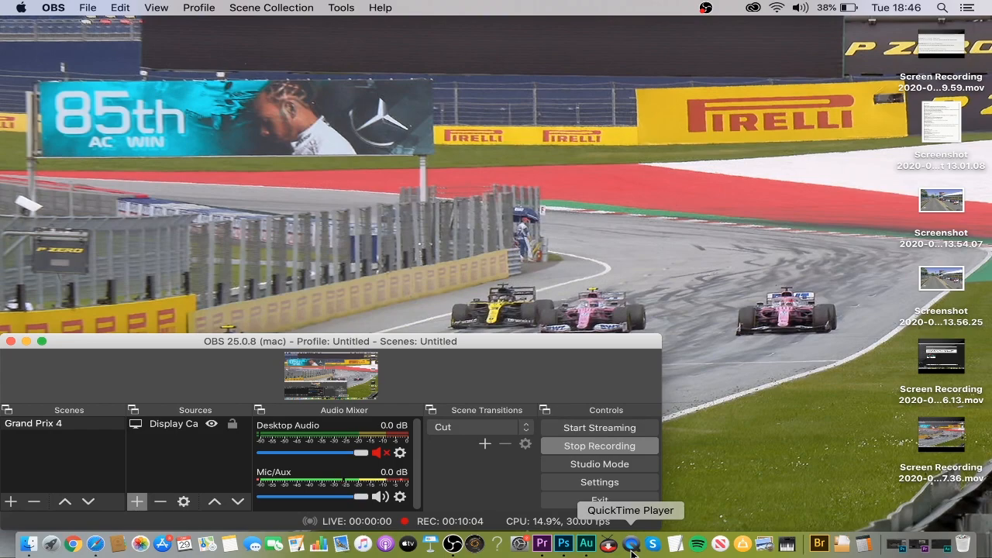
# Switch to QuickTime Player and choose New Screen Recording from its File menu
pyautogui.click(608, 542)
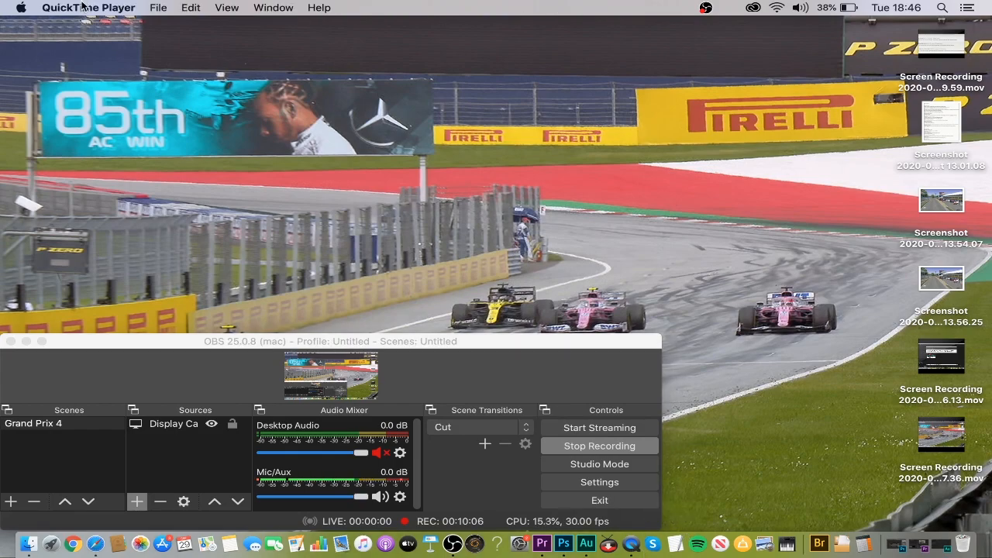
pyautogui.click(87, 7)
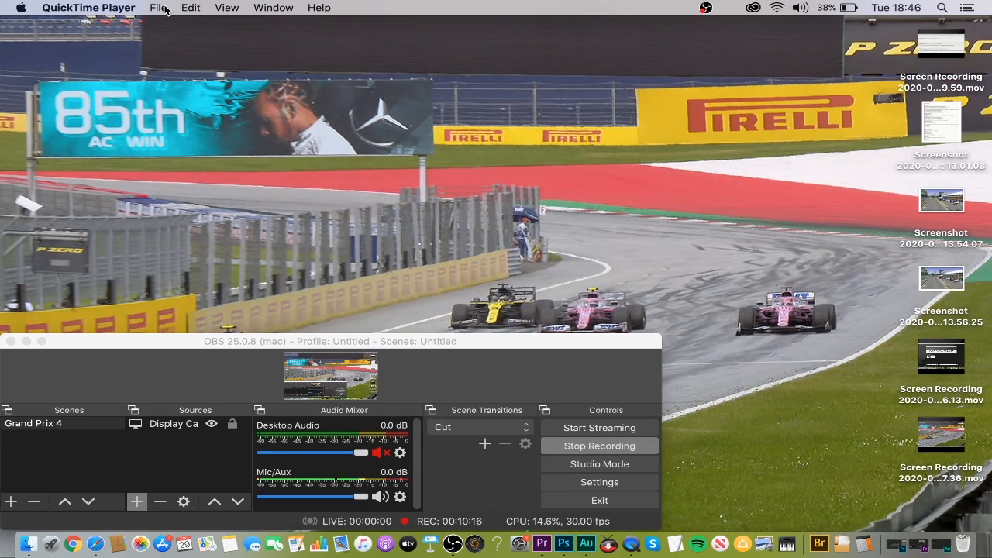
pyautogui.click(159, 7)
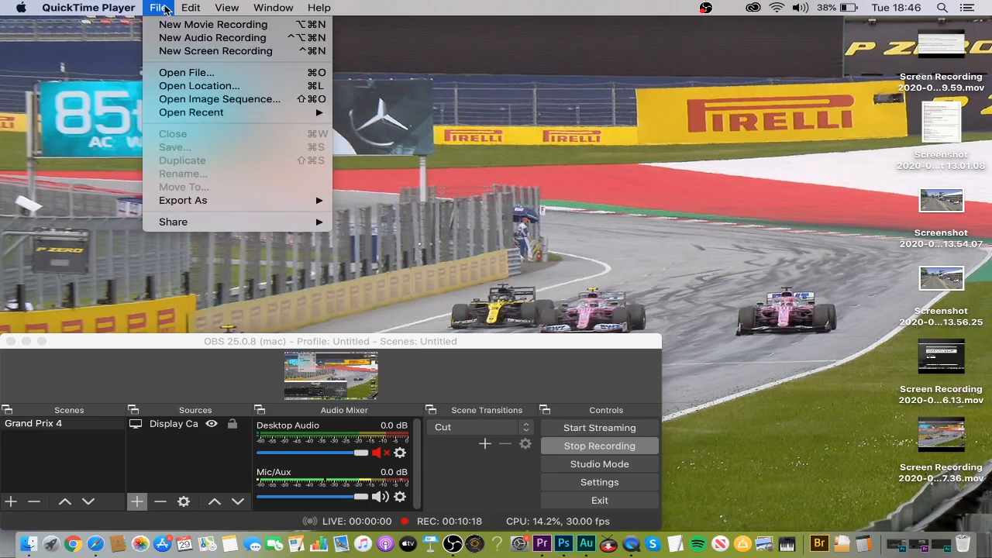
pyautogui.moveTo(214, 50)
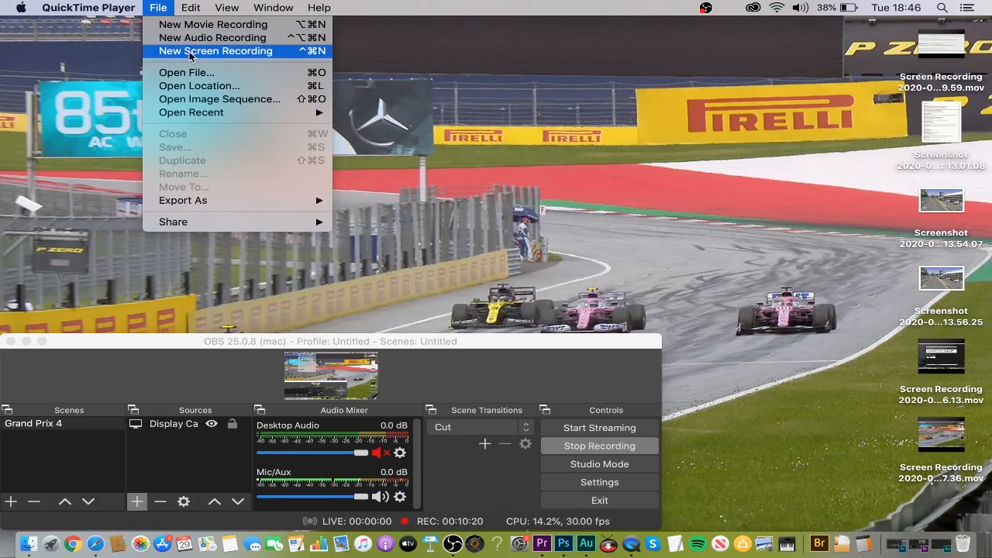
pyautogui.moveTo(197, 57)
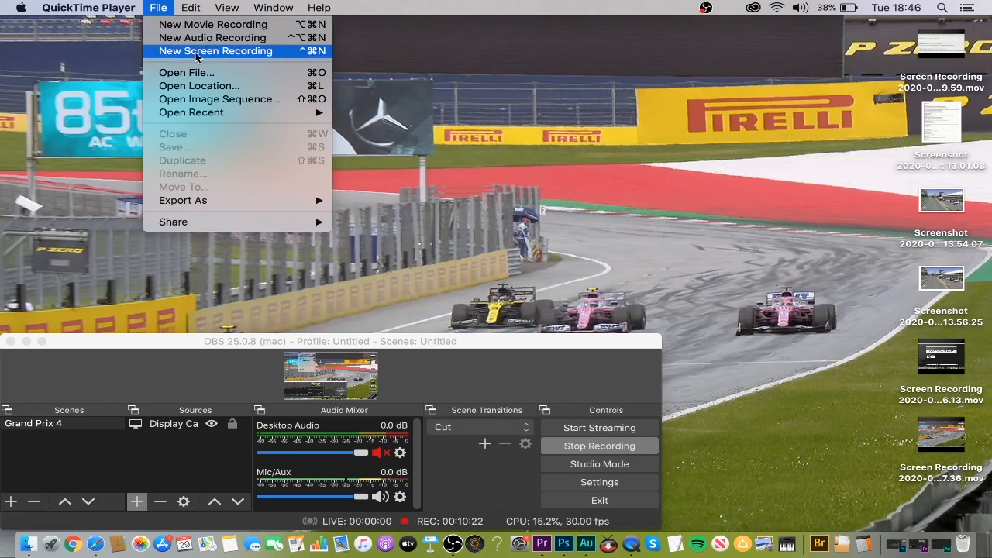
pyautogui.click(216, 50)
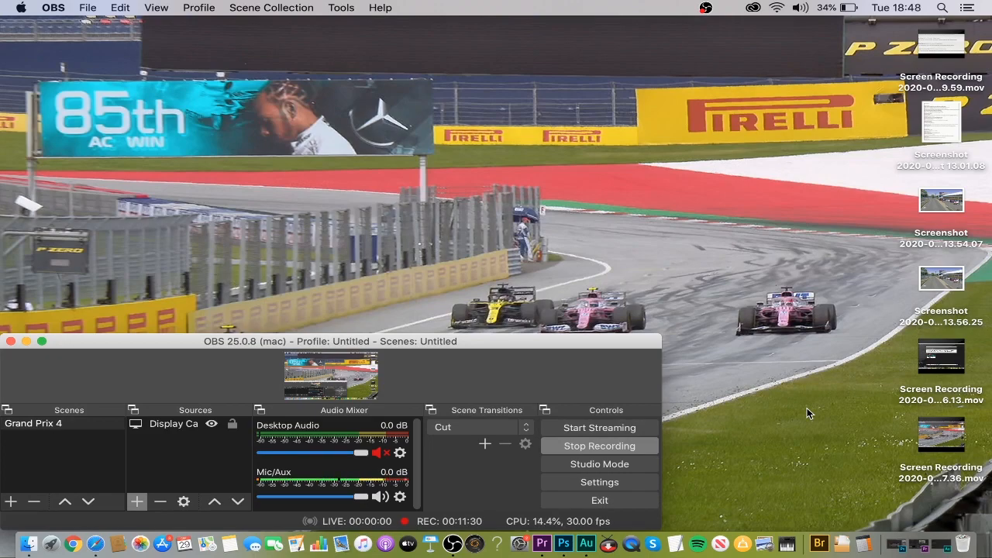
pyautogui.moveTo(784, 420)
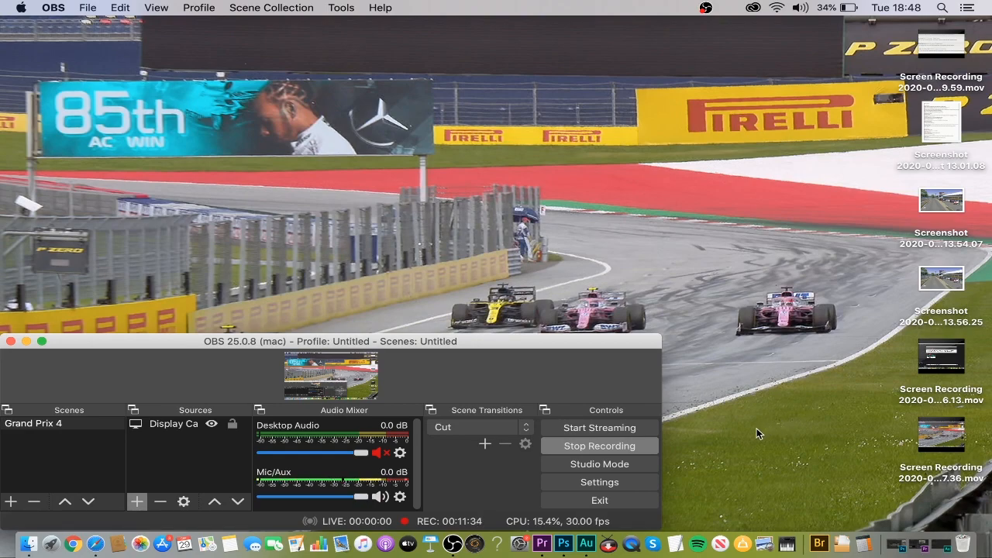
pyautogui.moveTo(778, 409)
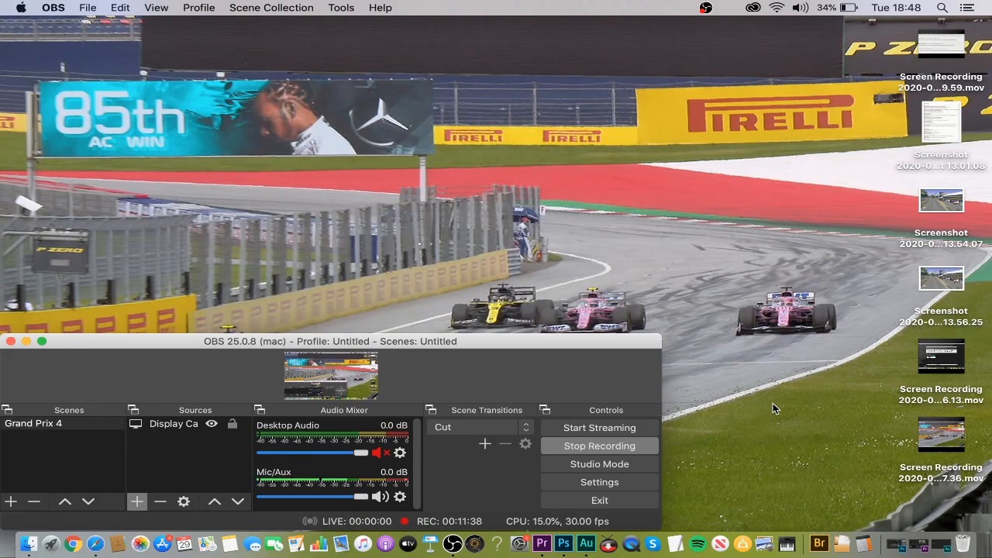
pyautogui.moveTo(694, 495)
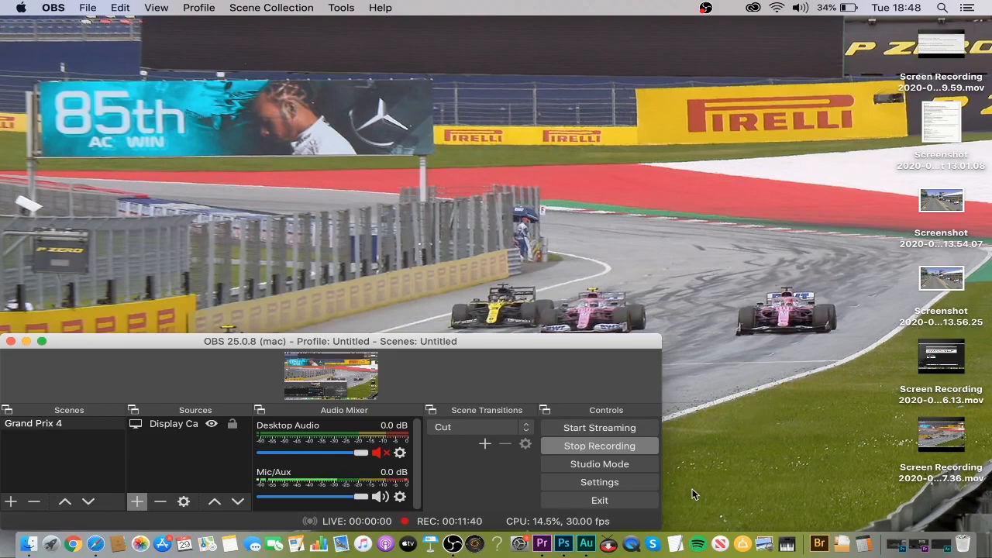
pyautogui.moveTo(773, 436)
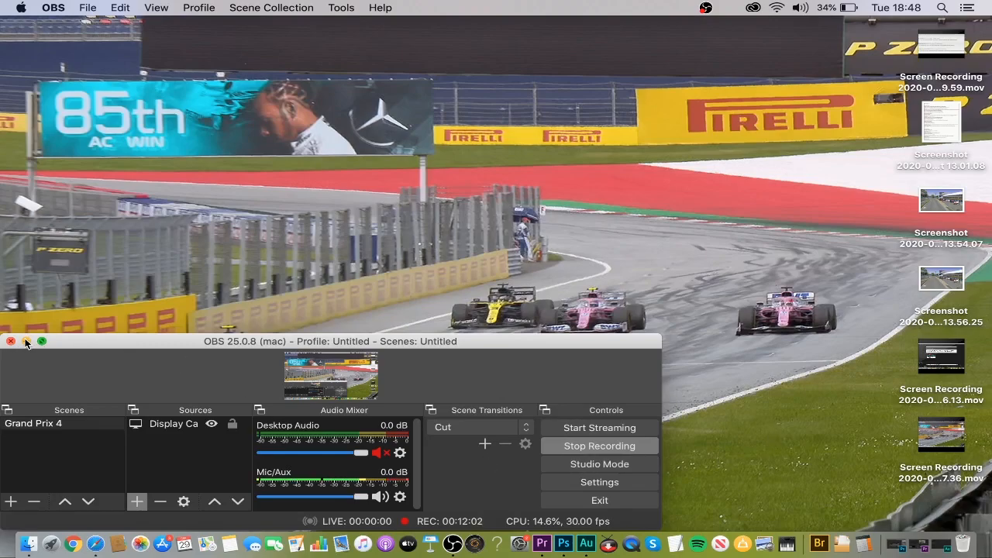
# Minimize the OBS main window to reveal the full-screen race footage
pyautogui.click(11, 341)
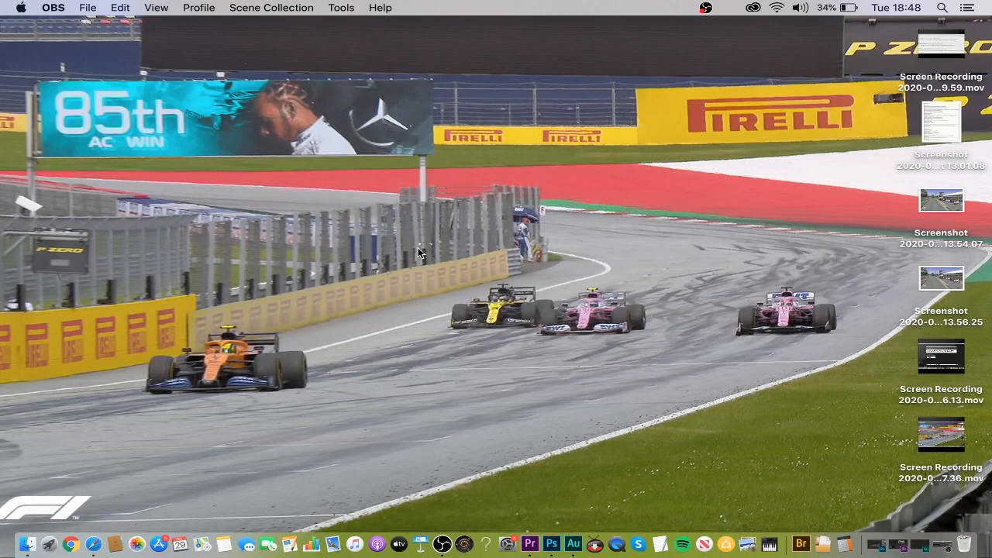
pyautogui.moveTo(628, 436)
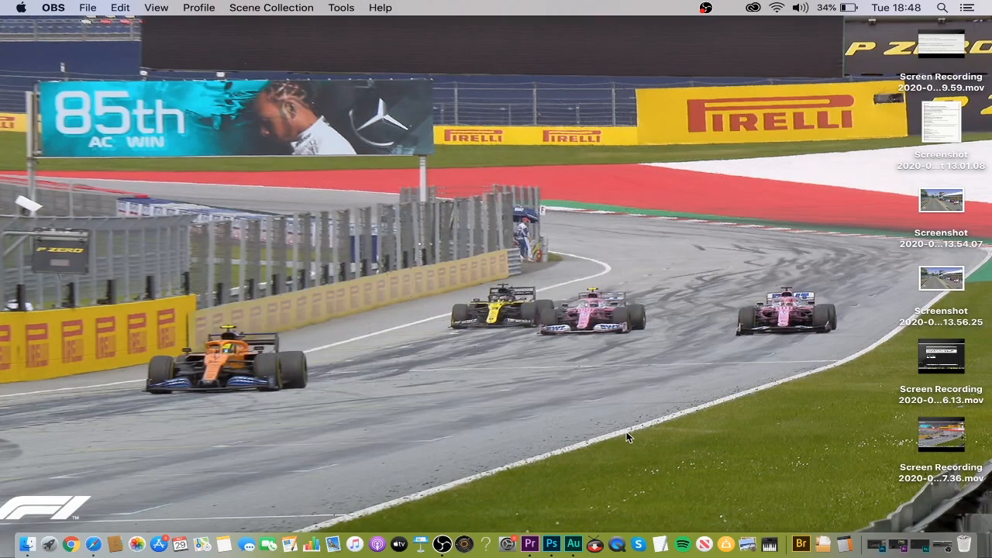
pyautogui.moveTo(529, 544)
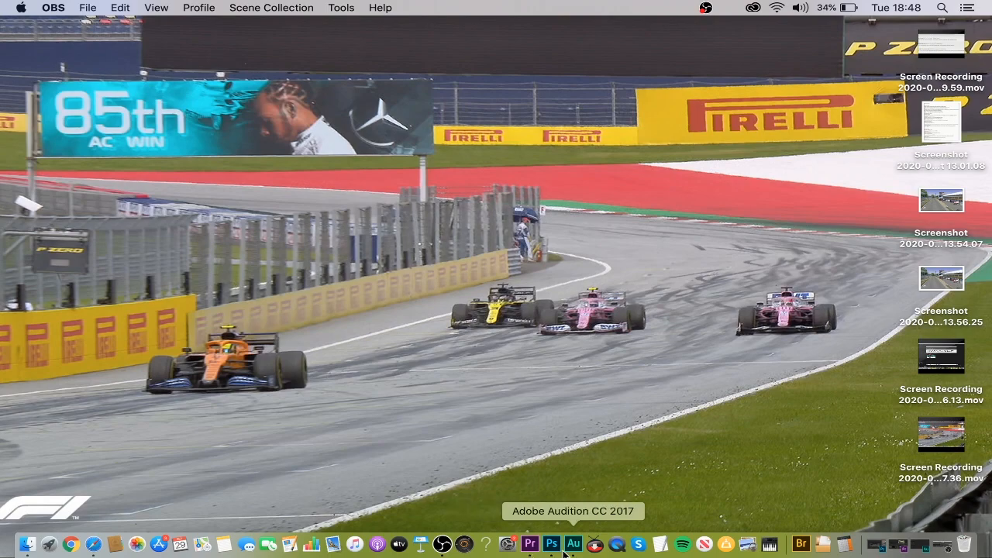
pyautogui.moveTo(551, 543)
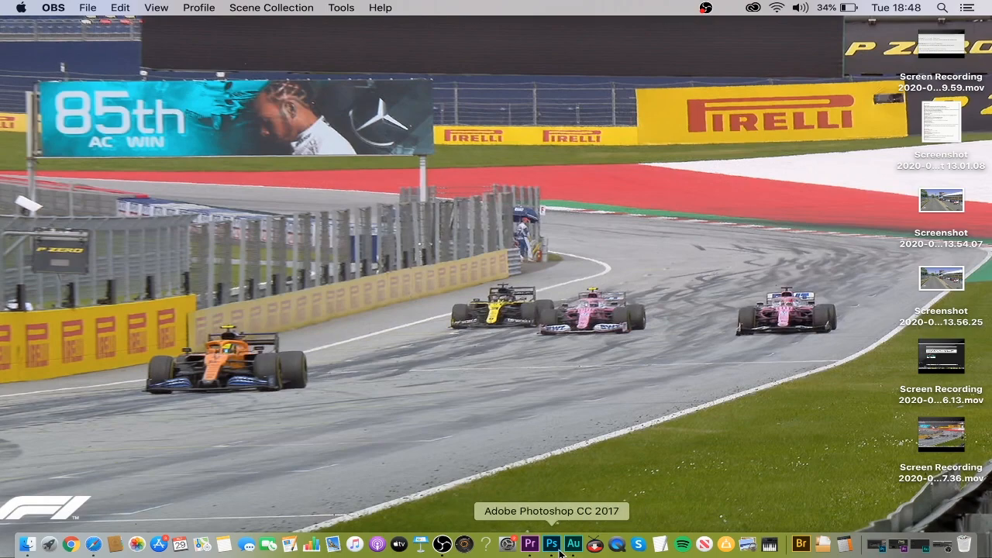
pyautogui.moveTo(573, 544)
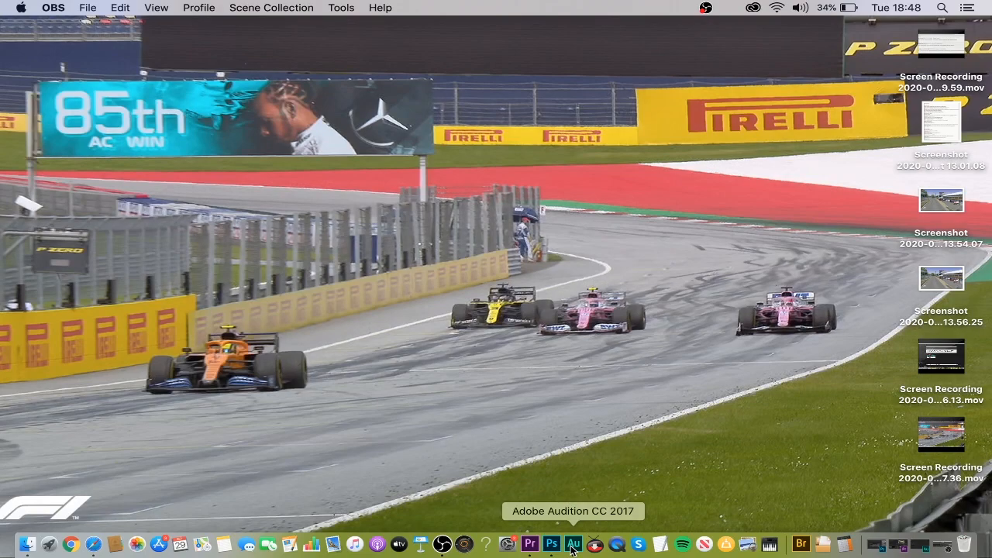
# Launch Audition, create a new audio file, record an eight-second test, then close it
pyautogui.click(574, 543)
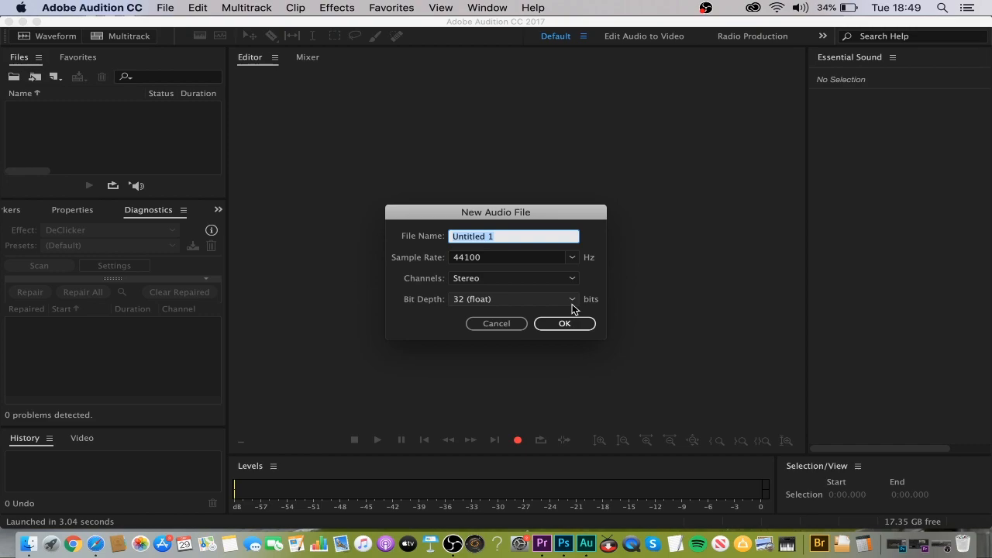
pyautogui.click(564, 324)
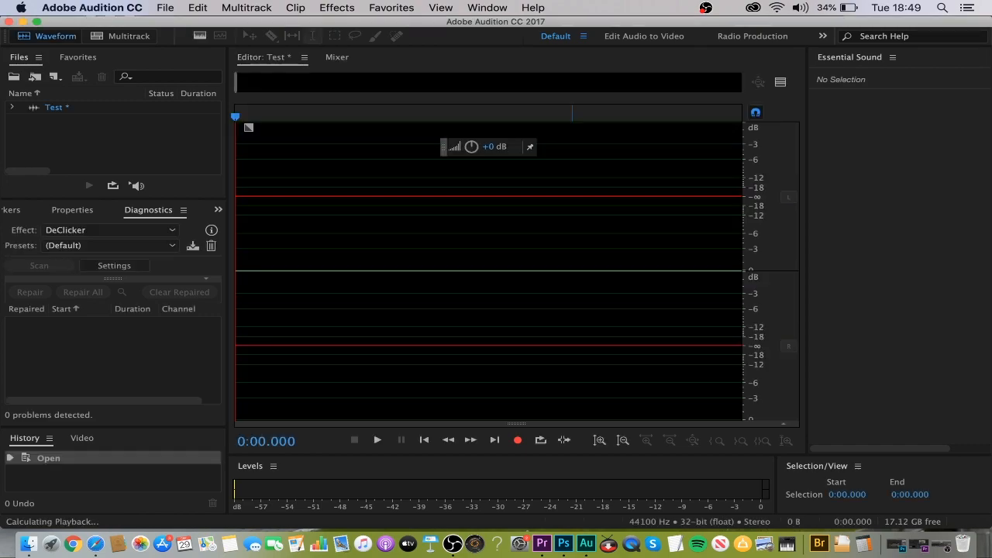
pyautogui.click(517, 440)
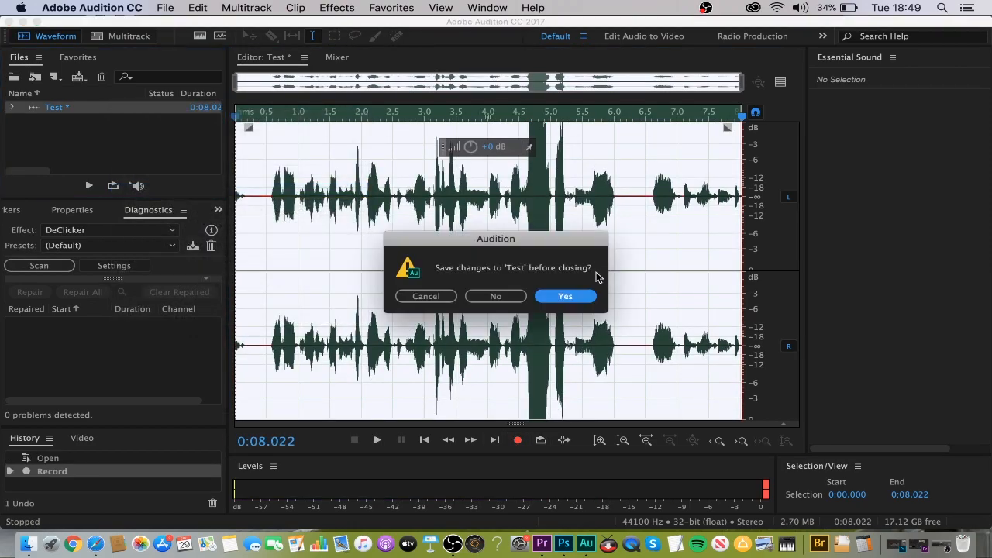
pyautogui.click(495, 296)
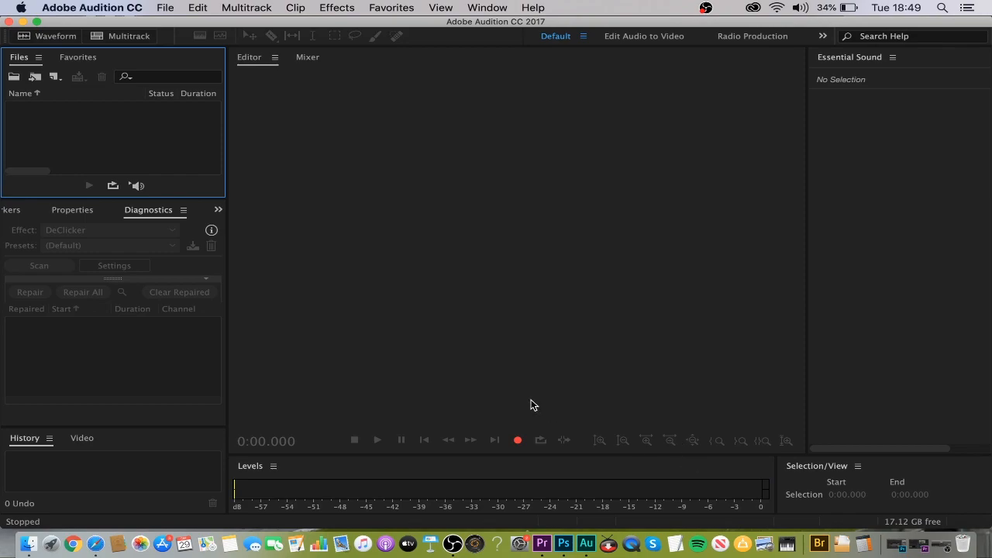
pyautogui.moveTo(314, 68)
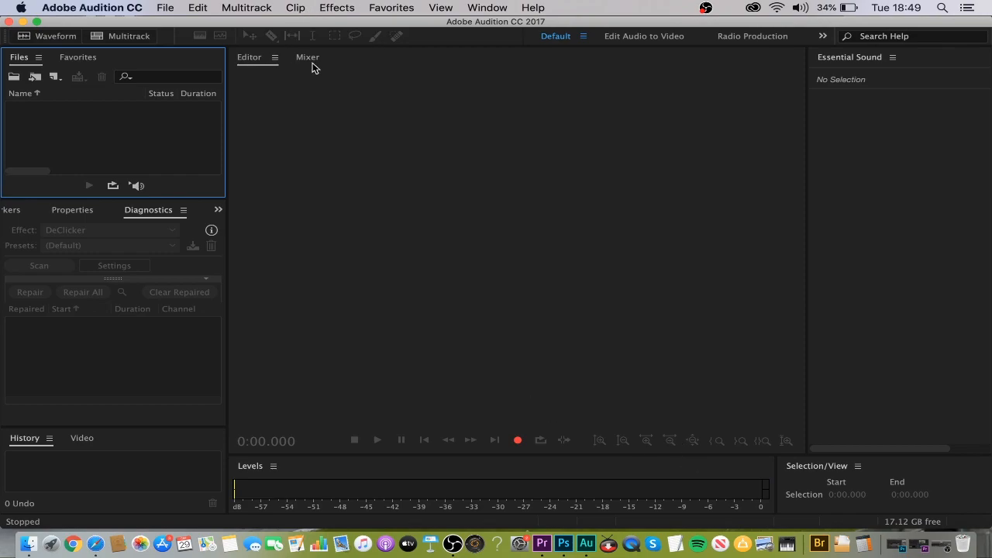
pyautogui.moveTo(316, 62)
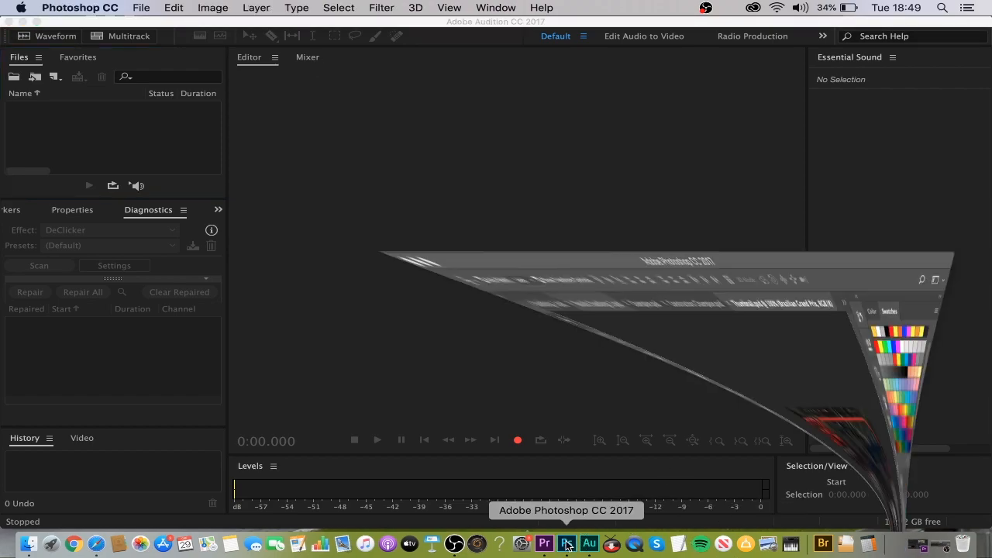
# Bring Photoshop forward, select the race screenshot layer, and view the Champion banner document
pyautogui.click(567, 543)
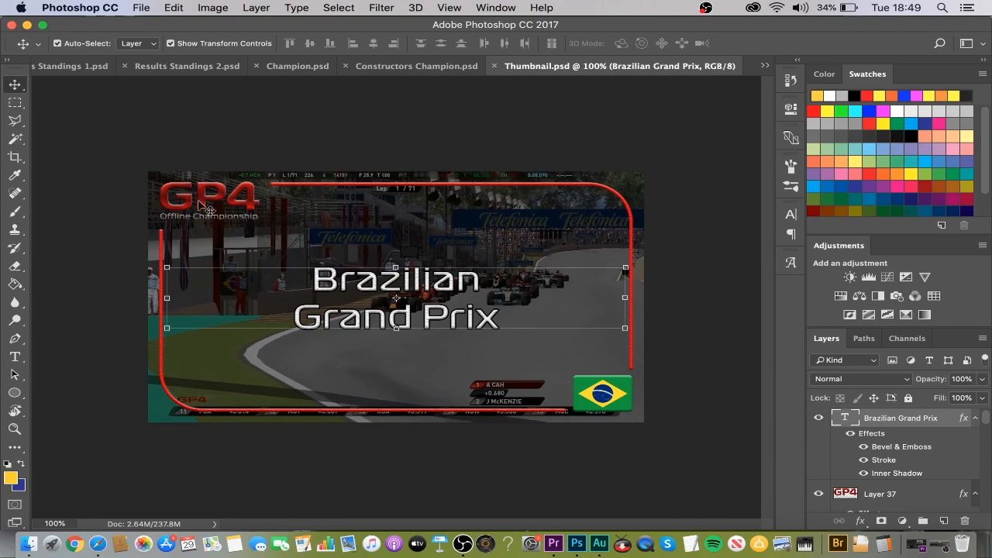
pyautogui.click(880, 494)
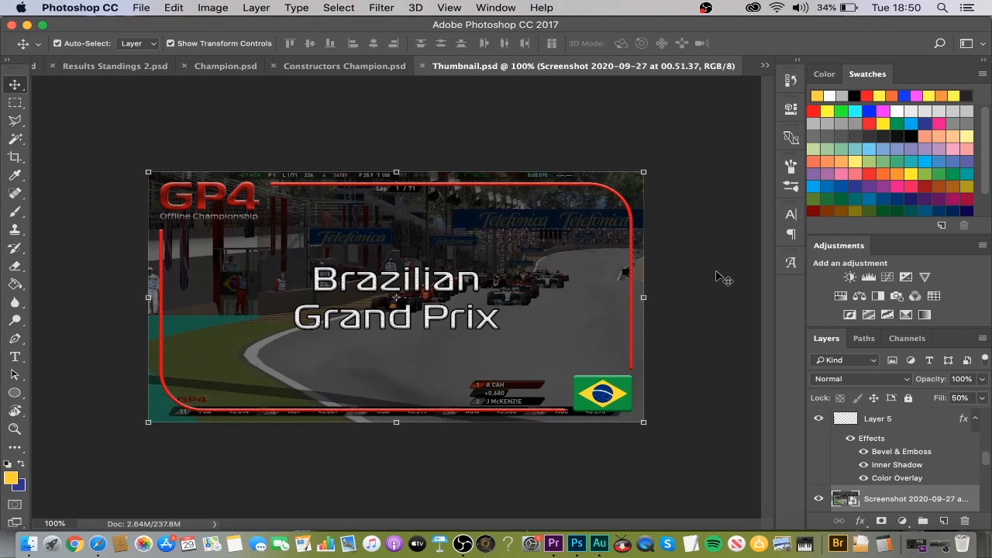
pyautogui.moveTo(746, 372)
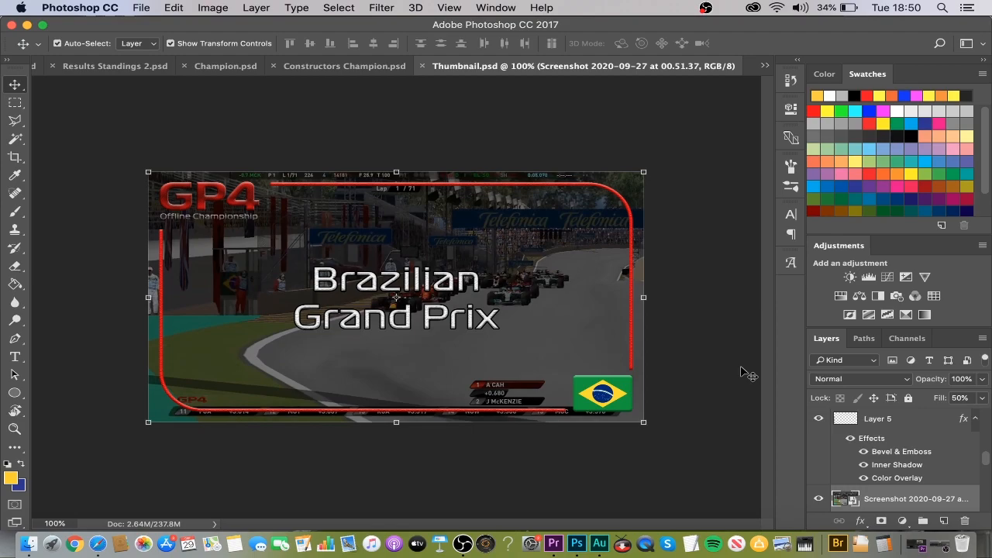
pyautogui.click(14, 103)
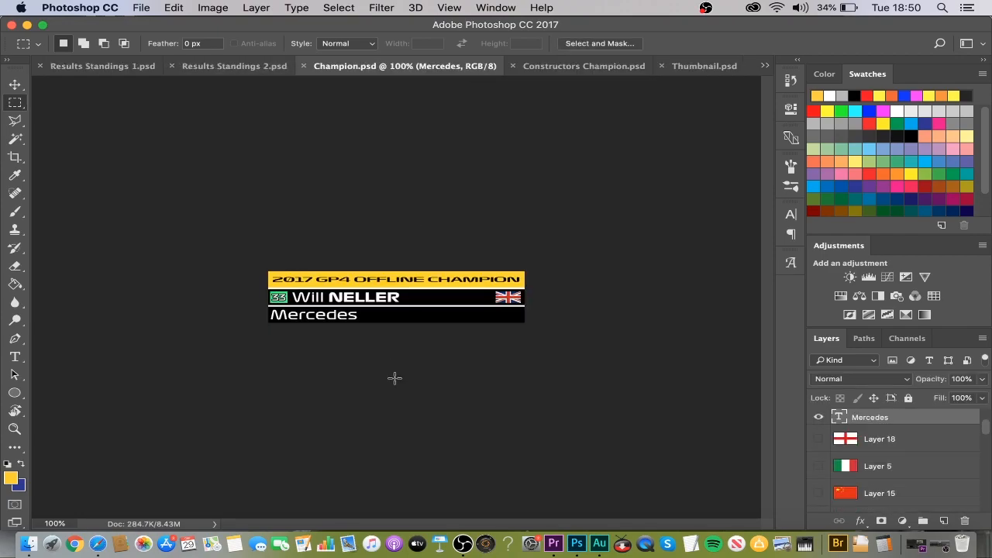
pyautogui.moveTo(415, 334)
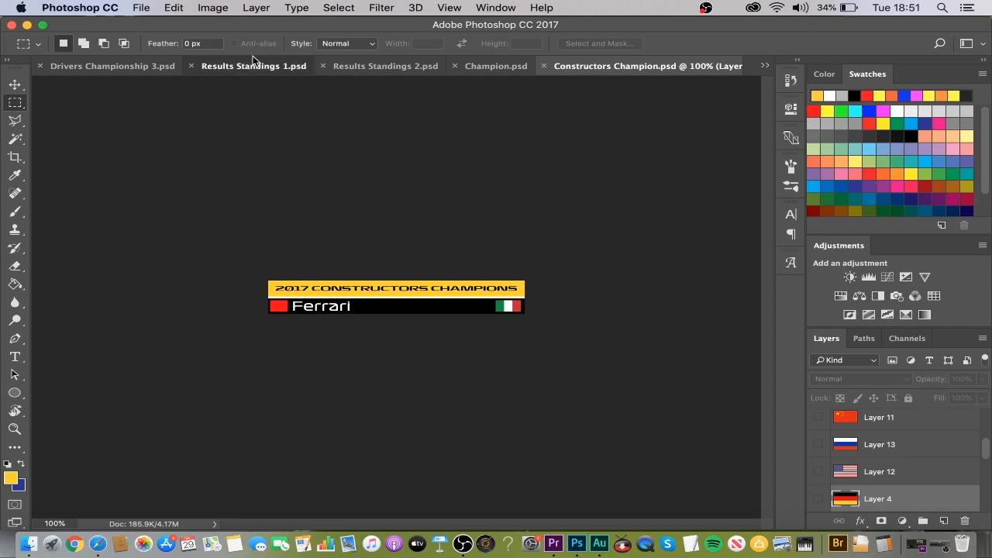
pyautogui.click(254, 65)
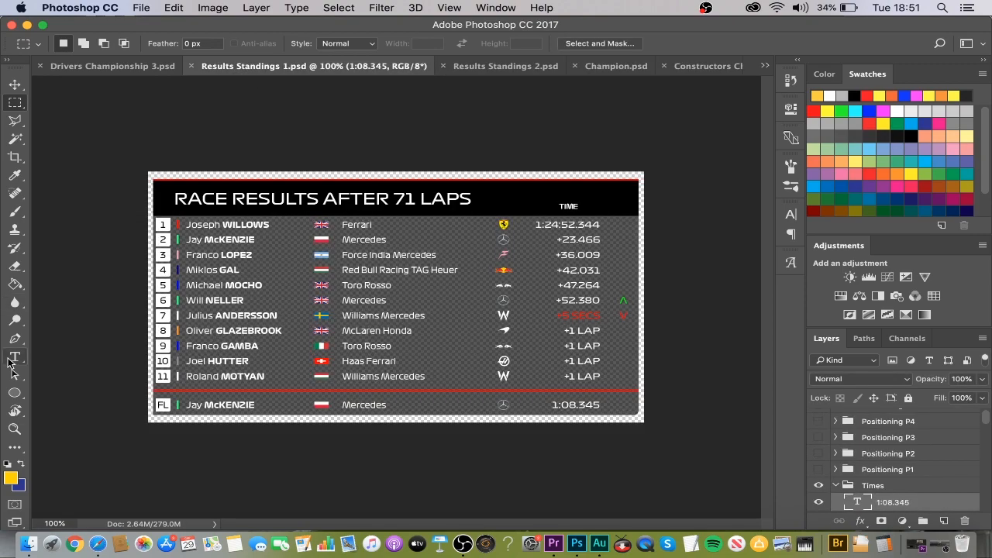
pyautogui.moveTo(14, 356)
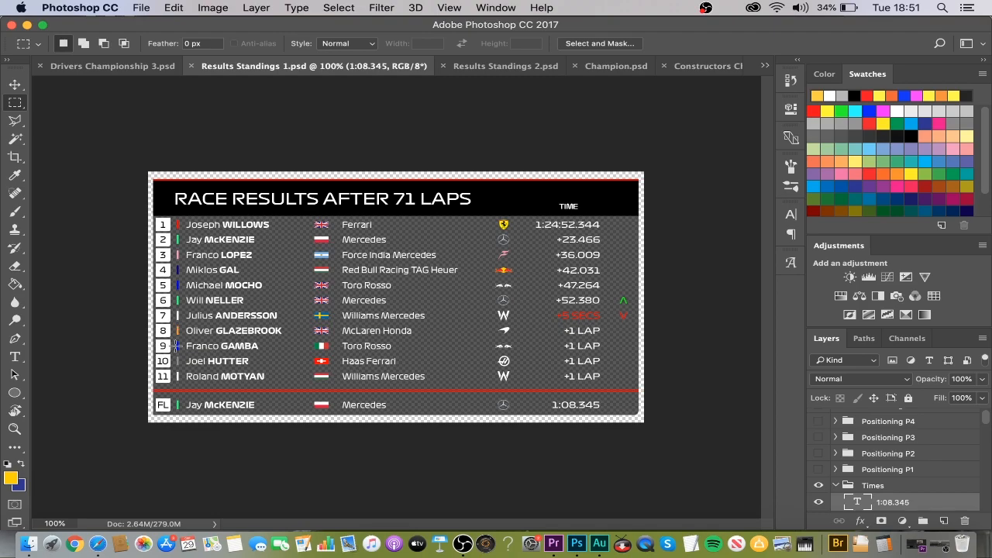
pyautogui.moveTo(228, 215)
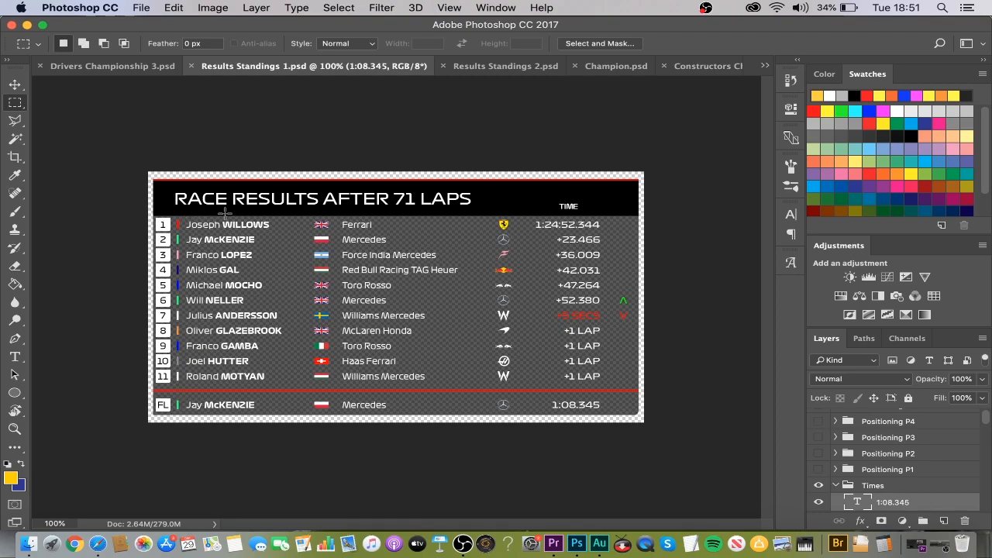
pyautogui.moveTo(295, 388)
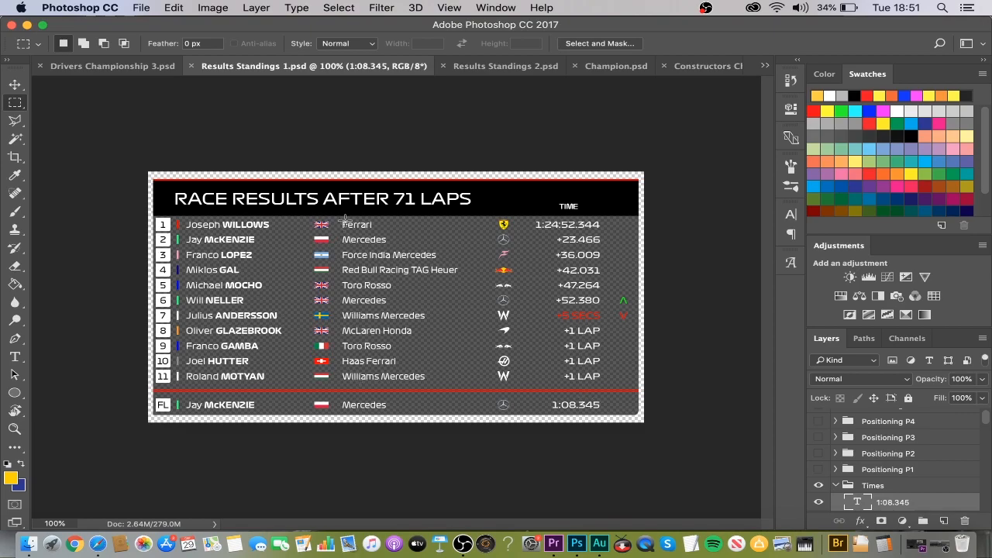
pyautogui.moveTo(537, 218)
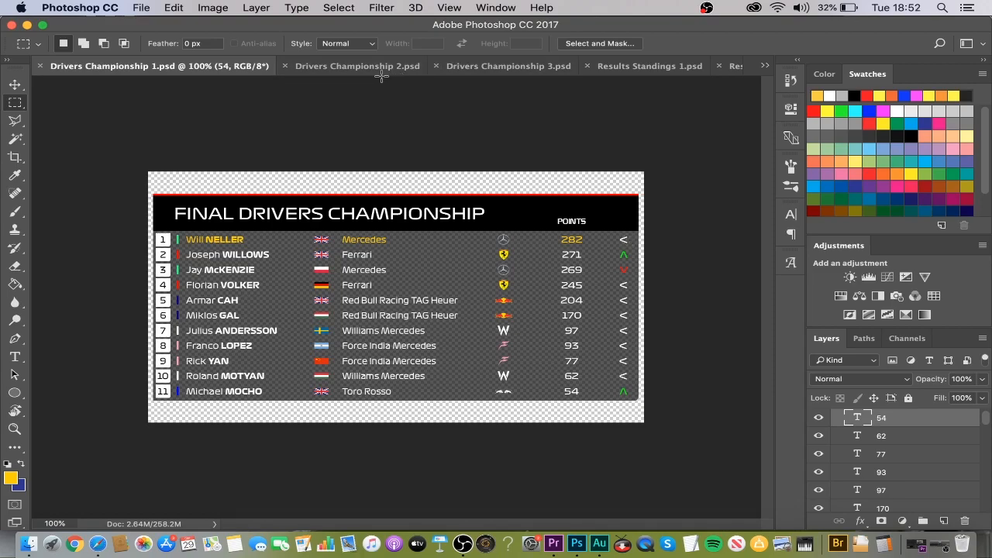
pyautogui.click(357, 65)
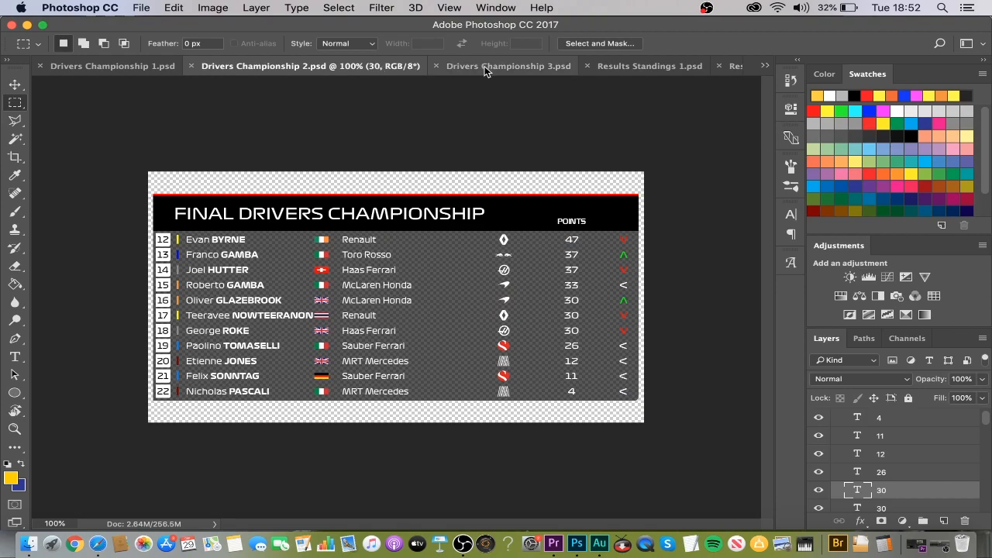
pyautogui.moveTo(485, 70)
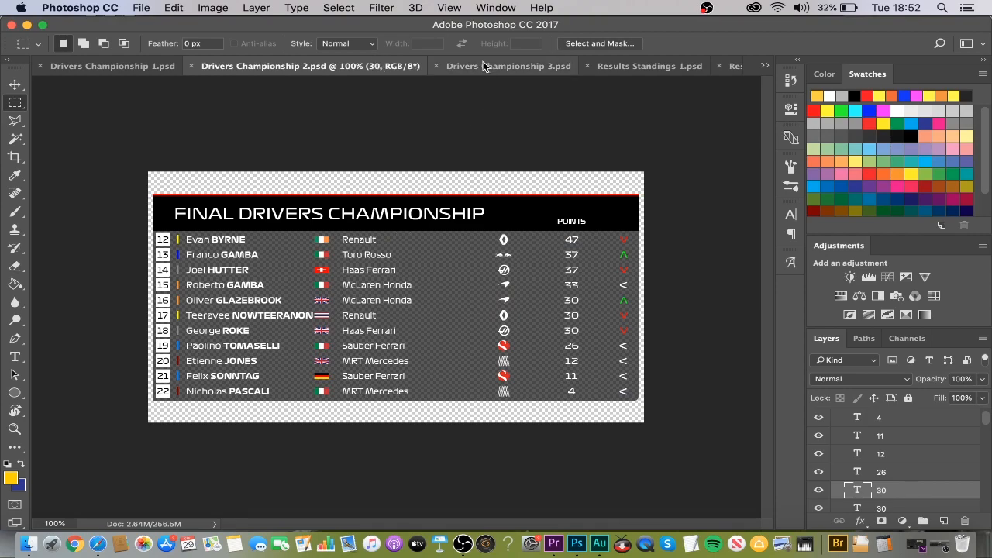
pyautogui.click(507, 65)
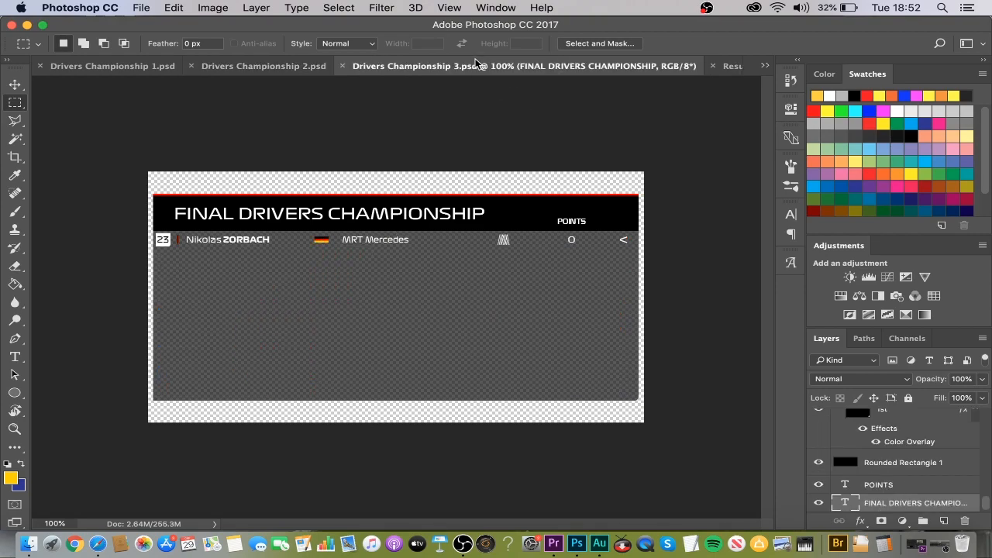
pyautogui.moveTo(663, 66)
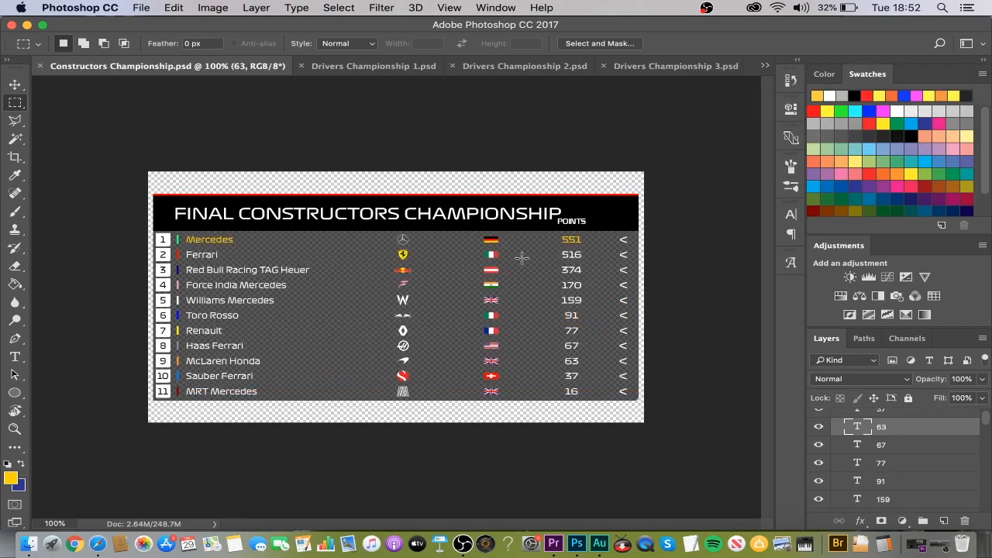
pyautogui.moveTo(452, 266)
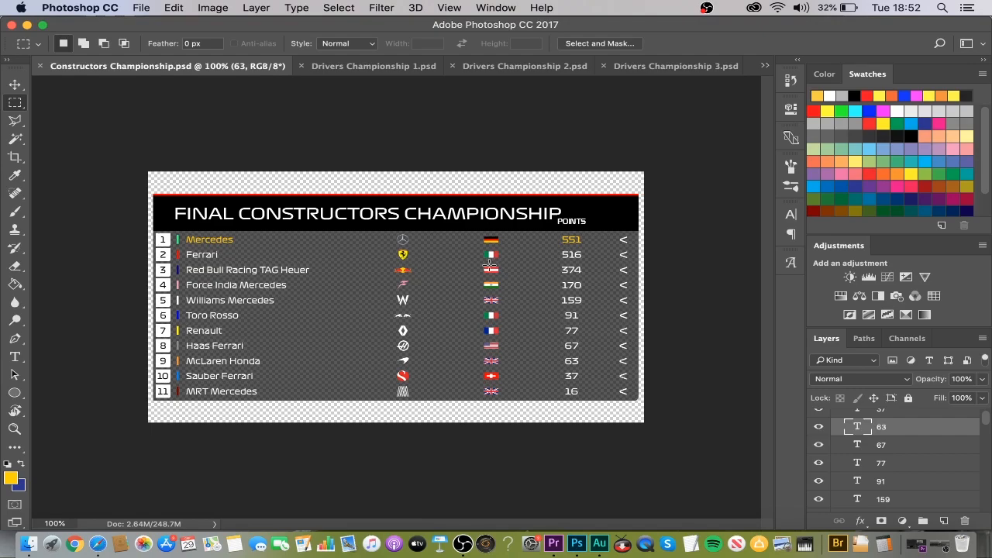
pyautogui.moveTo(552, 235)
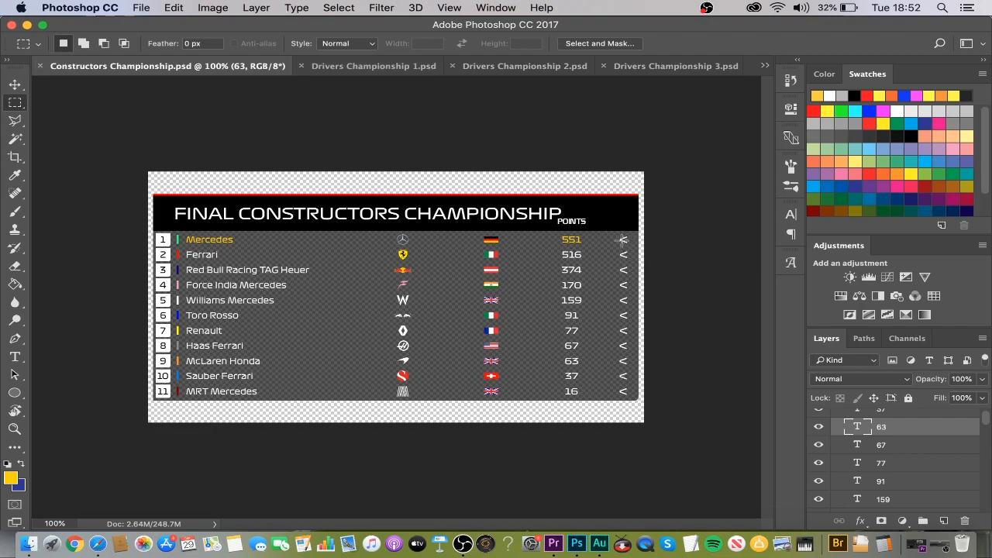
pyautogui.moveTo(626, 256)
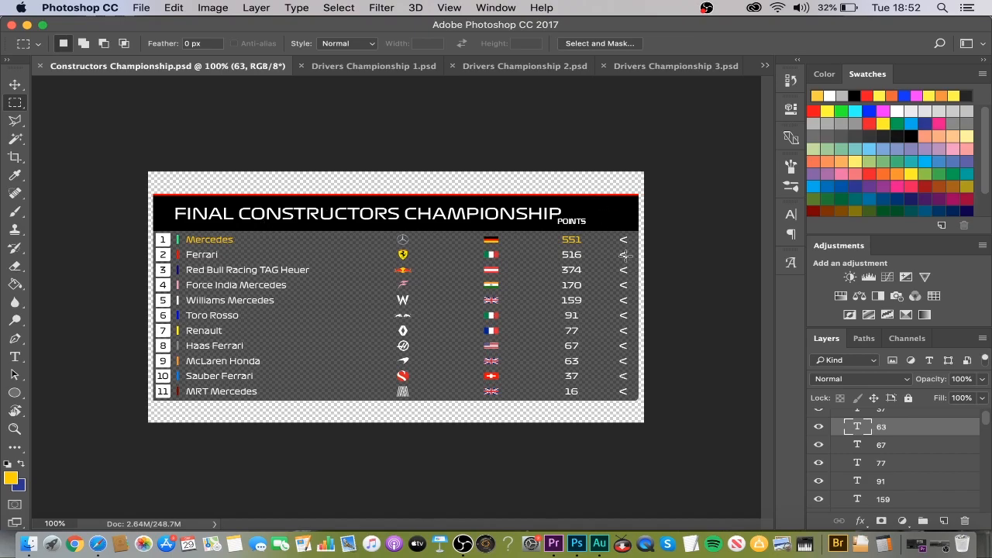
# Show and dismiss the open-documents list over the Constructors Championship graphic
pyautogui.click(764, 66)
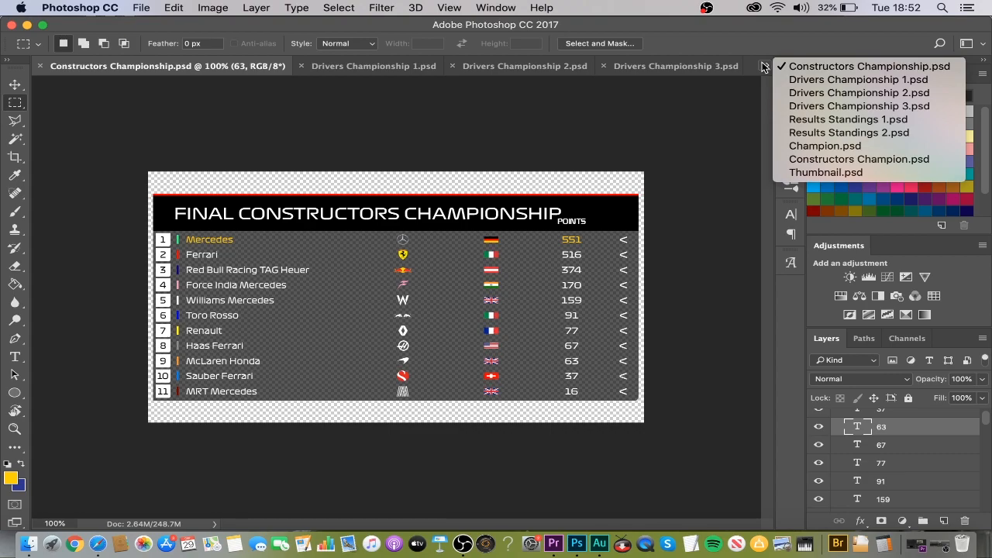
pyautogui.click(763, 66)
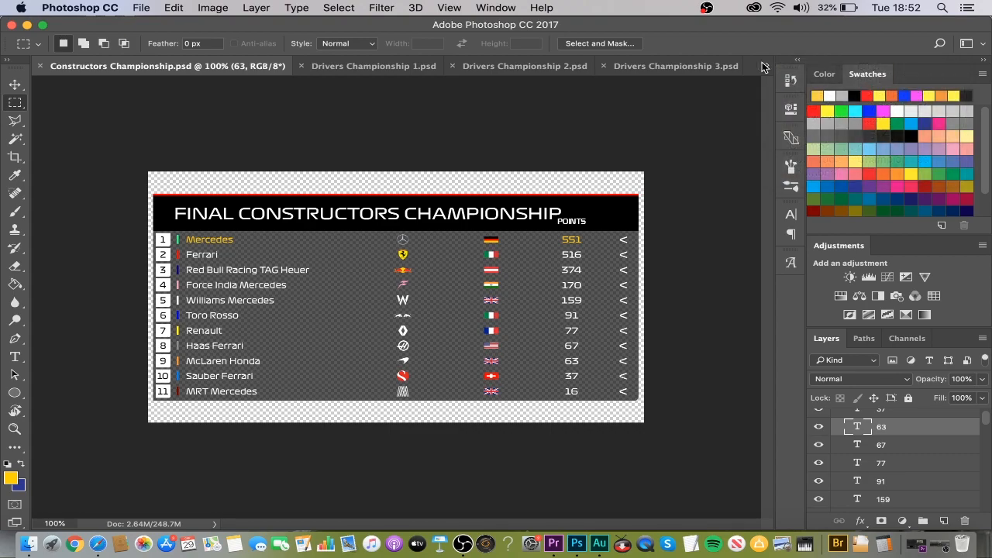
pyautogui.moveTo(671, 329)
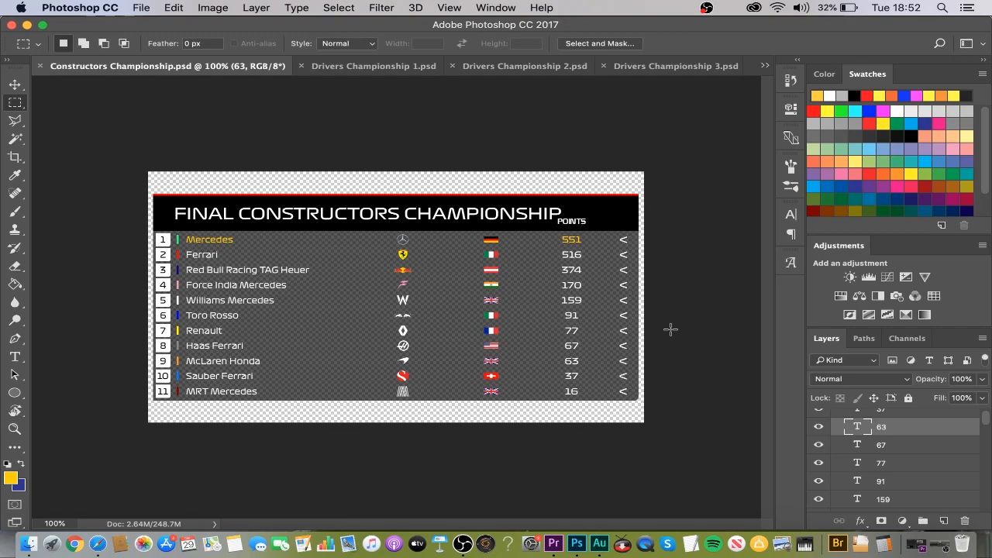
pyautogui.moveTo(553, 543)
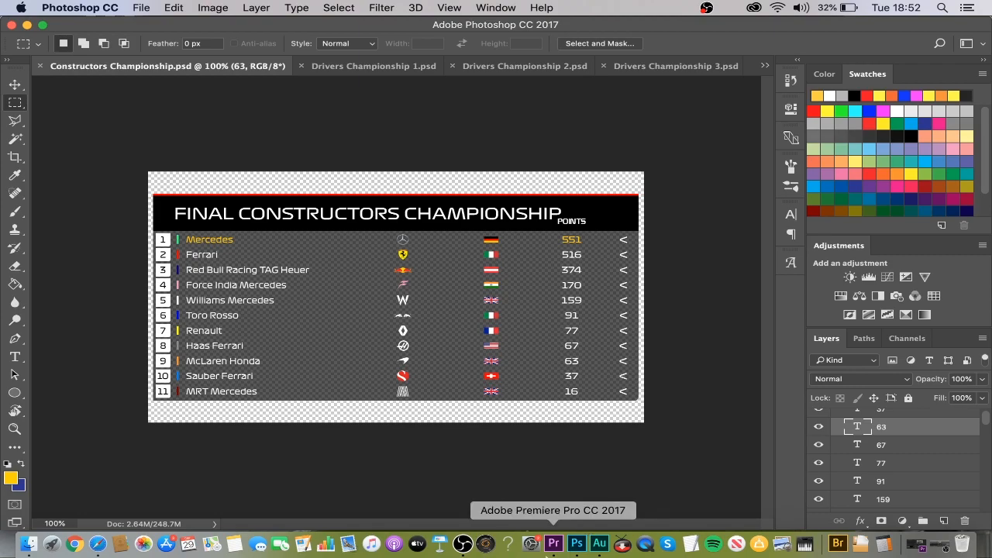
# Bring Premiere Pro forward with the Brazil 2006 project's 2018 footage sequence at 7:26
pyautogui.click(563, 542)
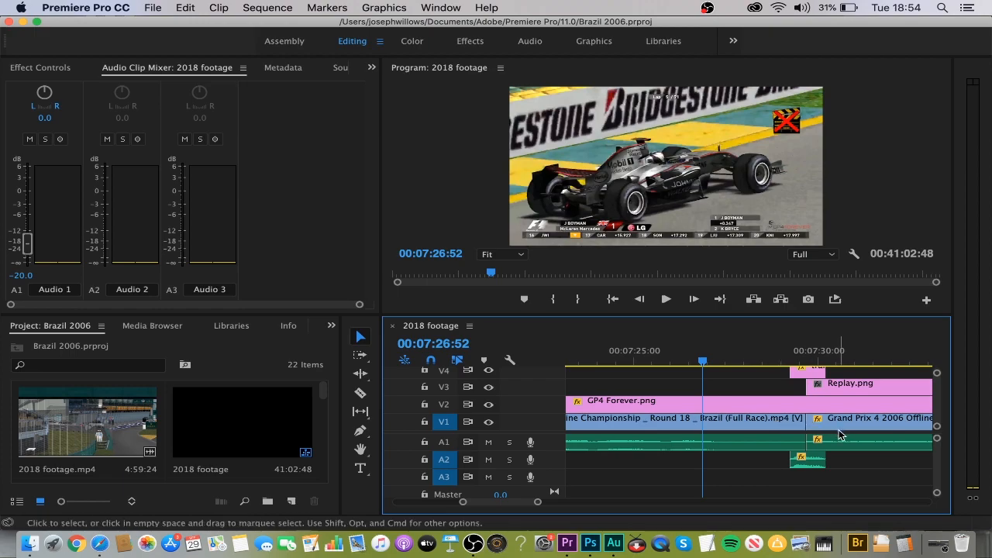
pyautogui.moveTo(655, 365)
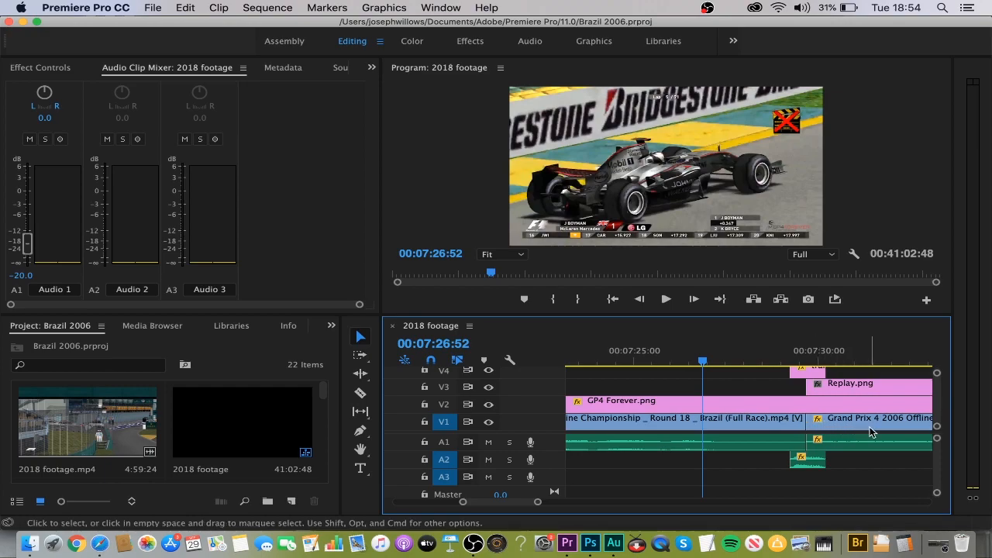
pyautogui.moveTo(764, 408)
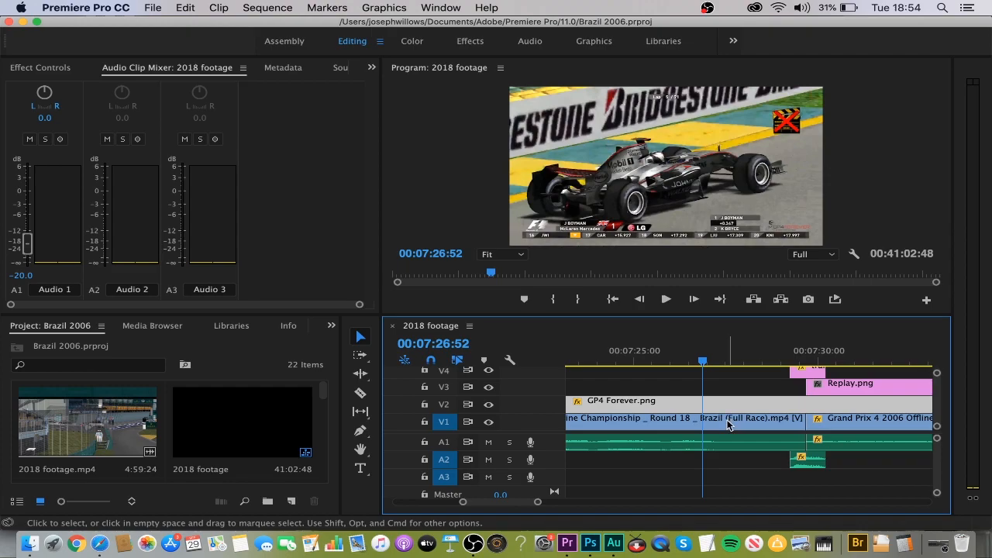
pyautogui.moveTo(853, 351)
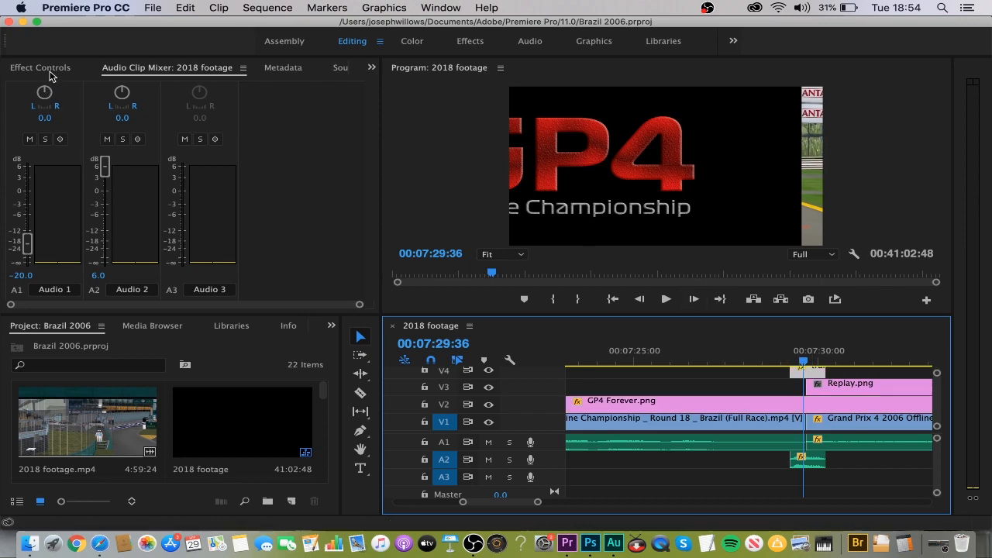
# Show transition.png's Effect Controls: position 2241,360 and scale 150
pyautogui.click(39, 68)
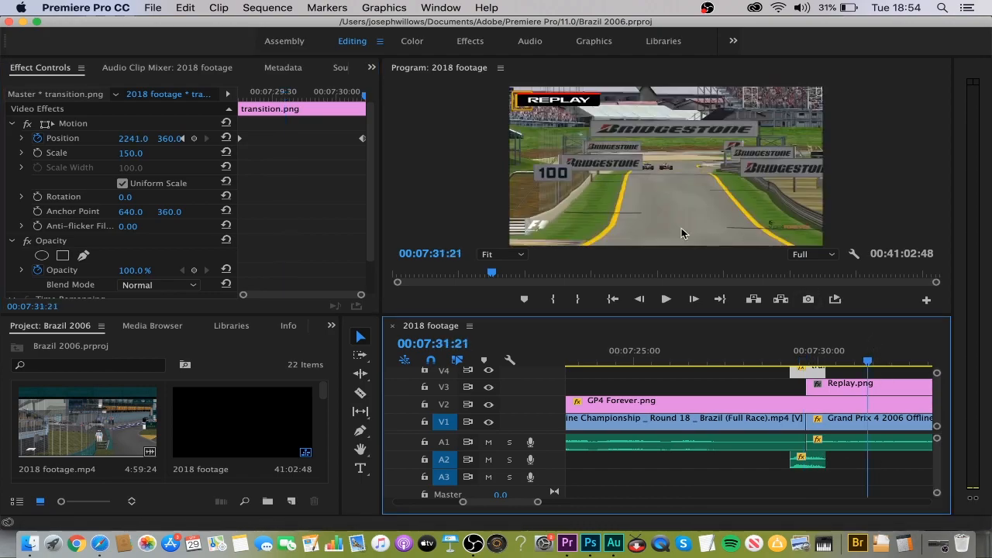
pyautogui.moveTo(572, 107)
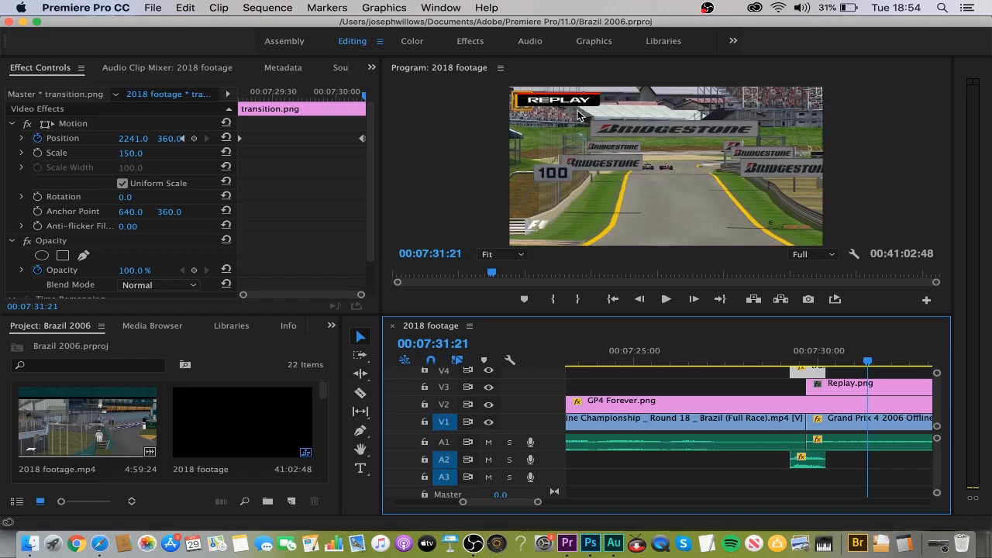
pyautogui.moveTo(523, 114)
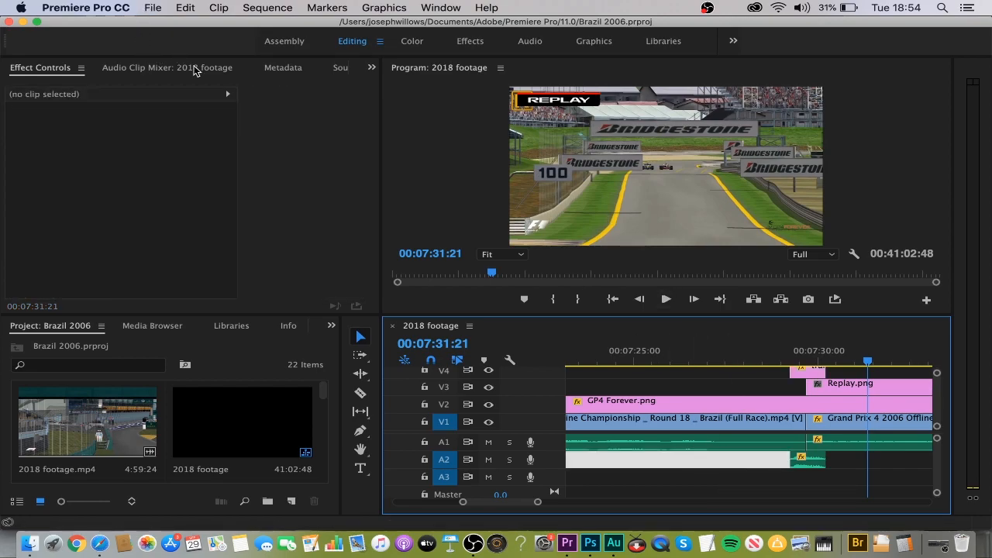
pyautogui.click(165, 67)
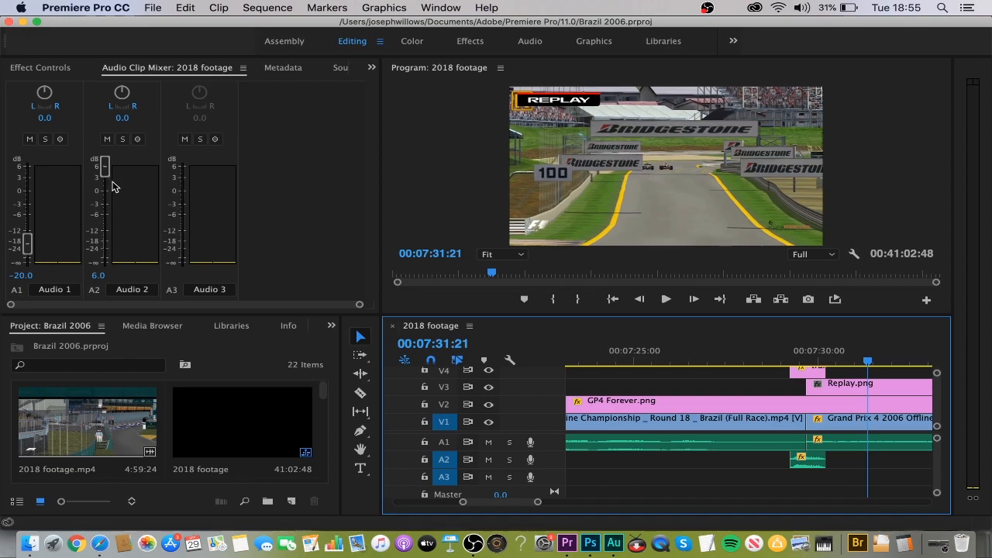
pyautogui.moveTo(104, 236)
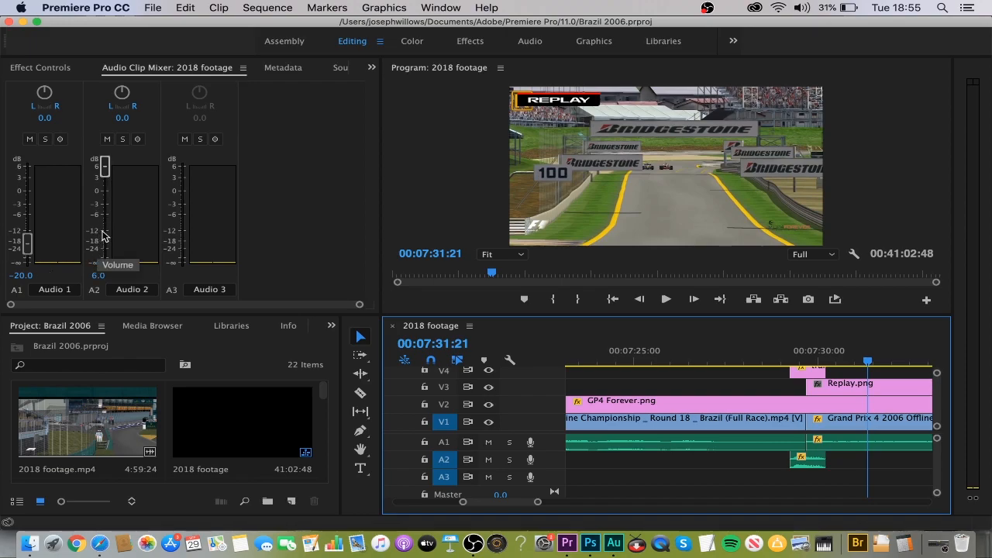
pyautogui.moveTo(343, 225)
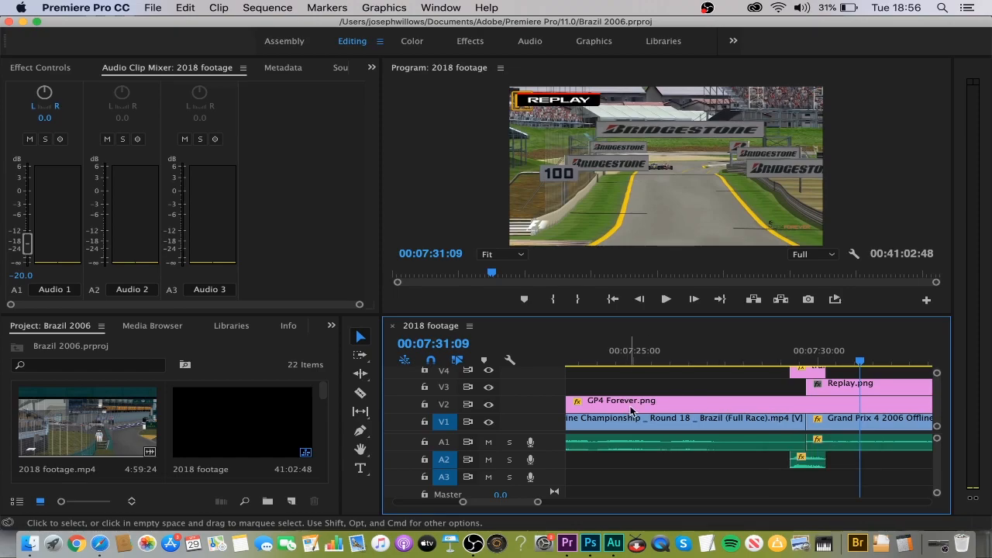
pyautogui.moveTo(632, 411)
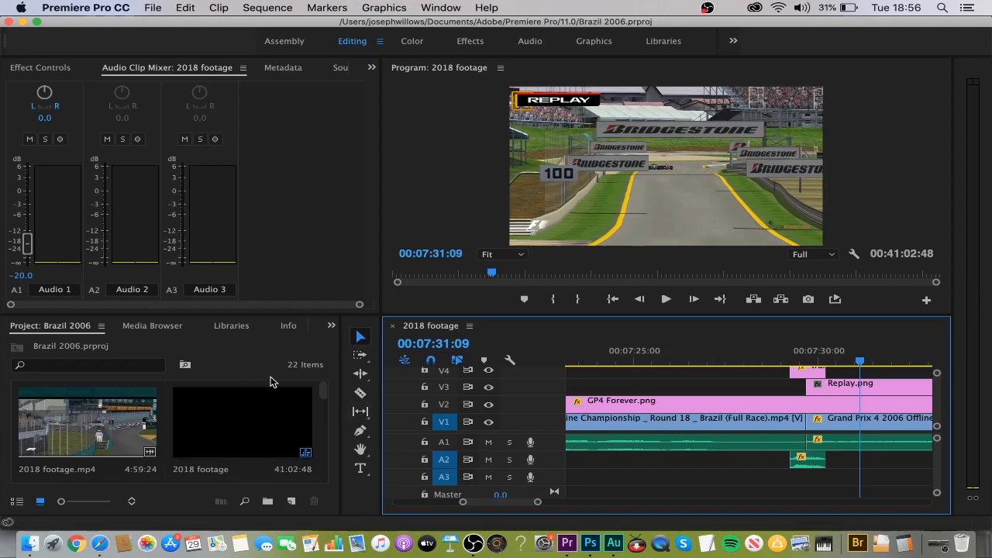
pyautogui.moveTo(545, 456)
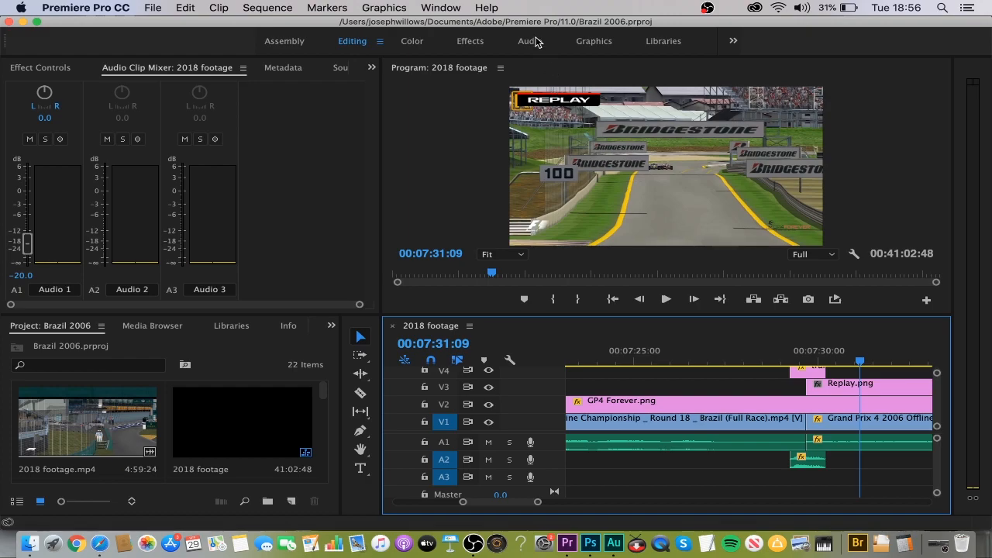
# Browse Video Transitions' 3D Motion folder in the Effects workspace, then return to Editing
pyautogui.click(470, 42)
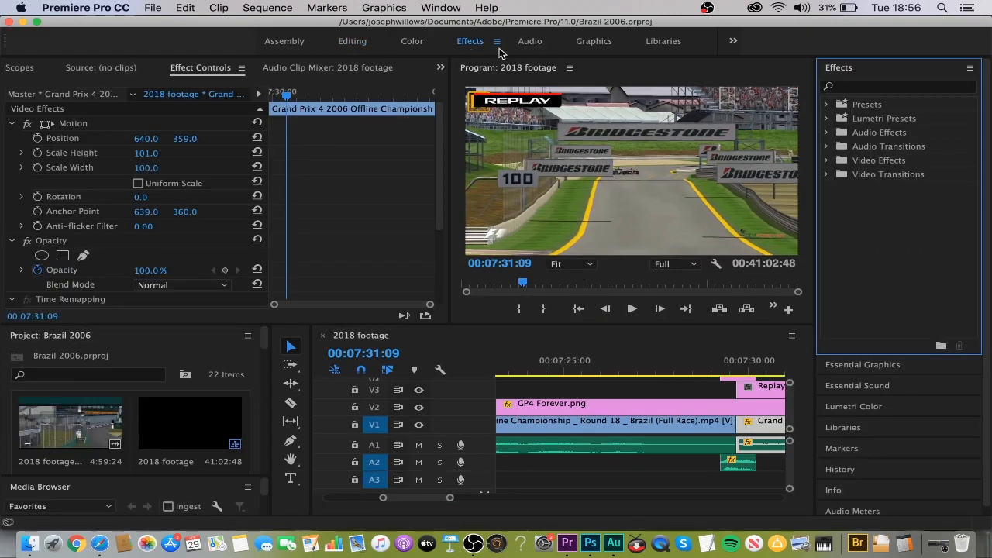
pyautogui.click(826, 174)
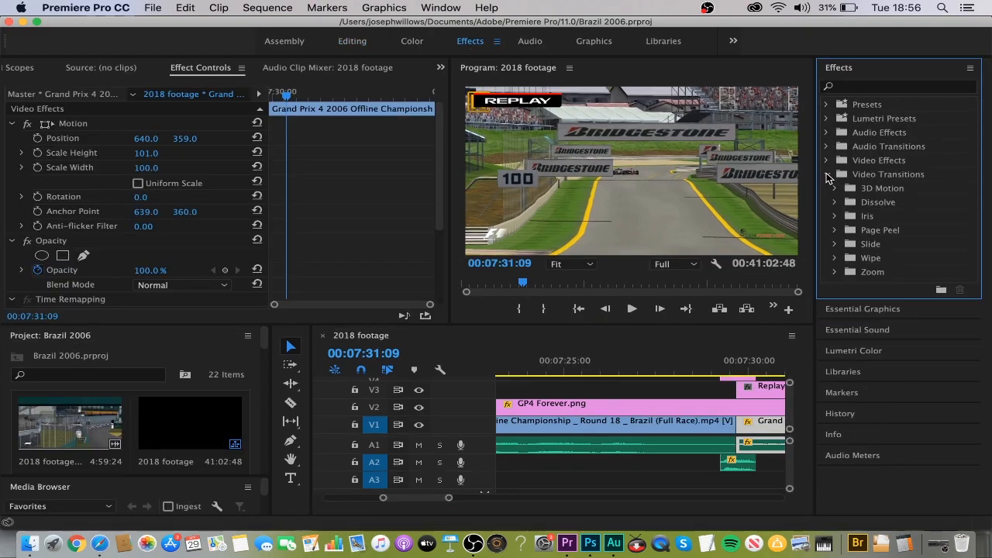
pyautogui.click(836, 188)
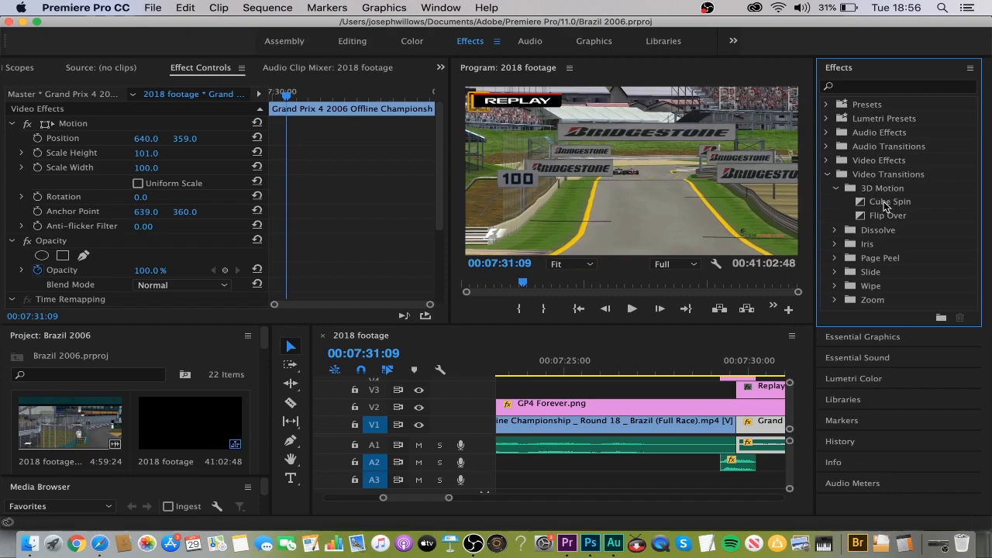
pyautogui.moveTo(808, 282)
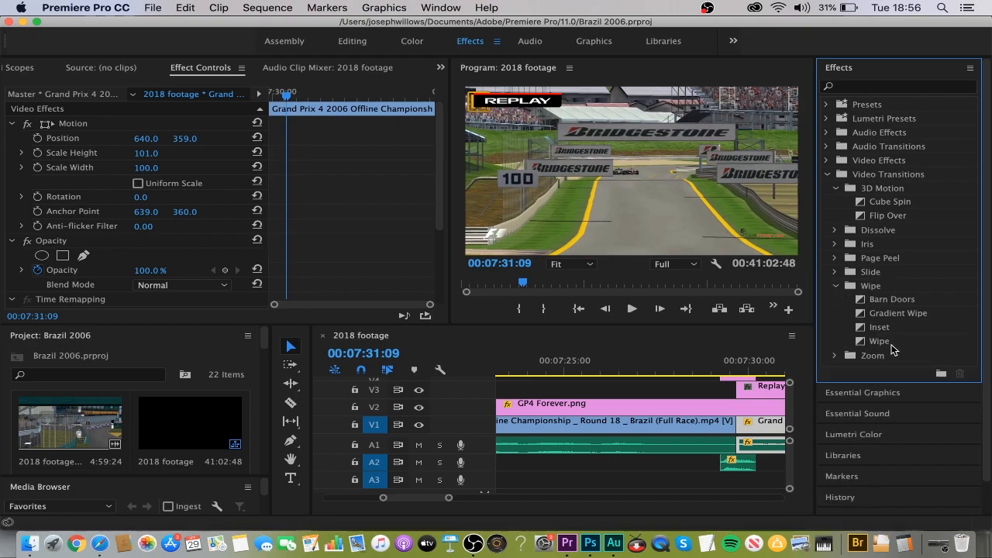
pyautogui.click(352, 41)
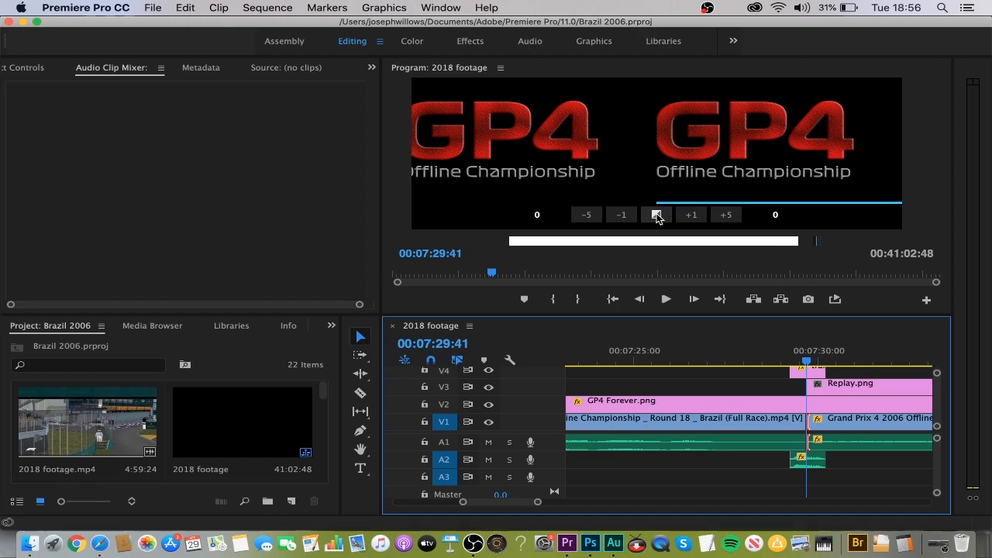
pyautogui.moveTo(657, 215)
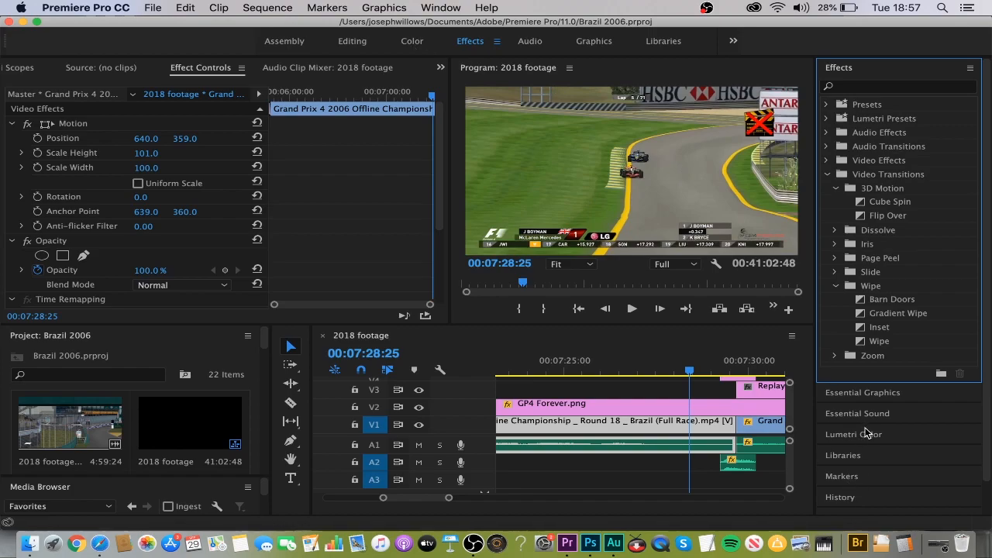
# Switch to the Color workspace to show Lumetri Color for the 2018 footage
pyautogui.click(411, 41)
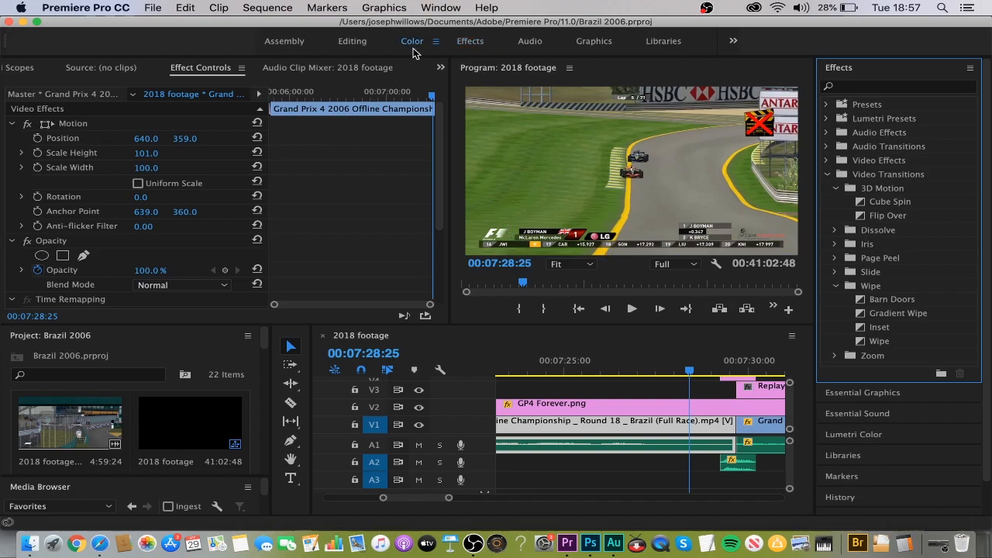
pyautogui.click(411, 41)
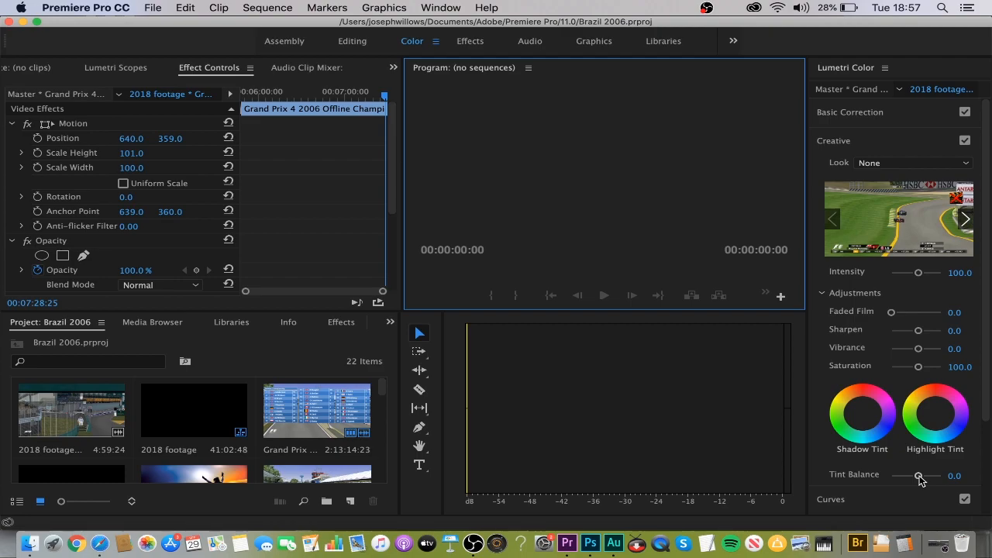
# Return to the Editing workspace and deselect clips in the 2018 footage timeline
pyautogui.click(352, 41)
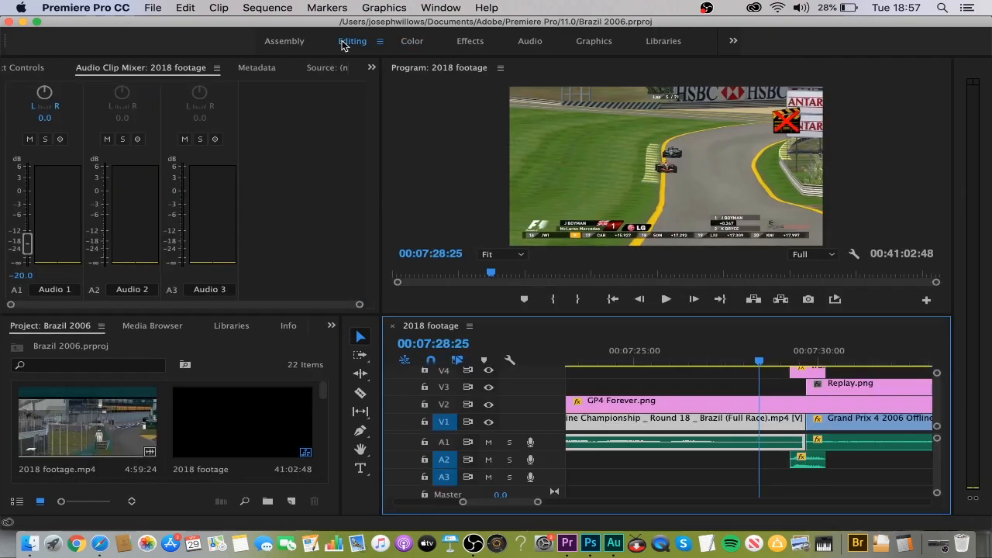
pyautogui.click(682, 422)
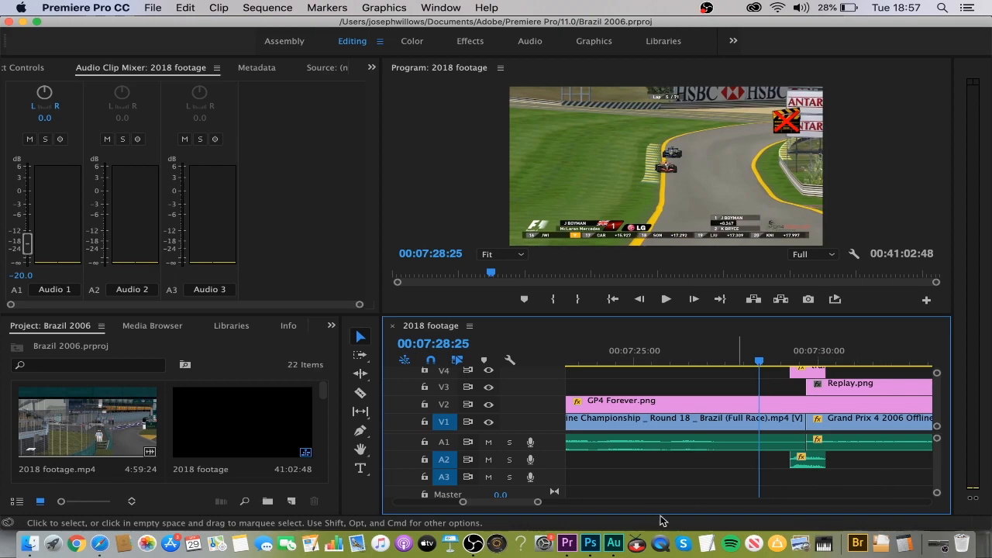
pyautogui.click(488, 422)
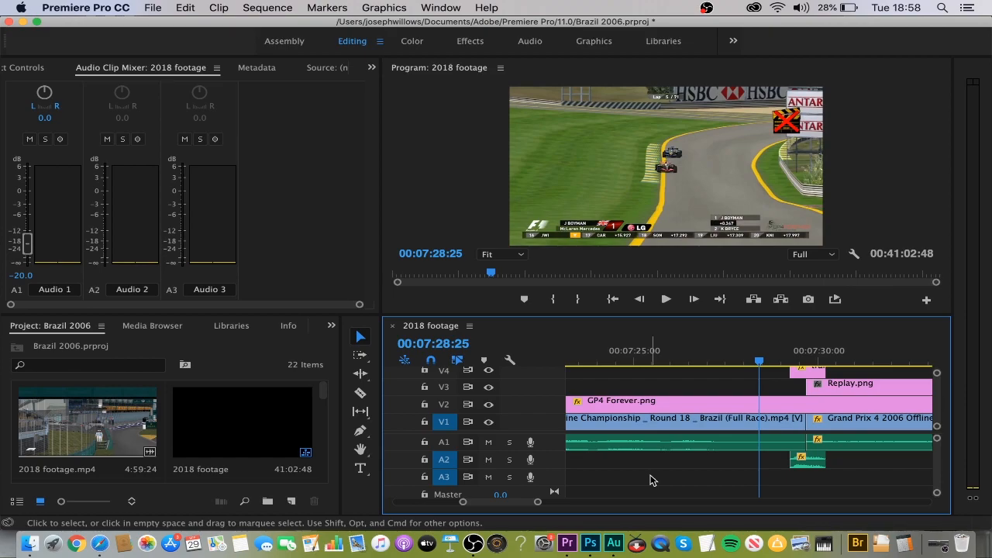
pyautogui.moveTo(694, 188)
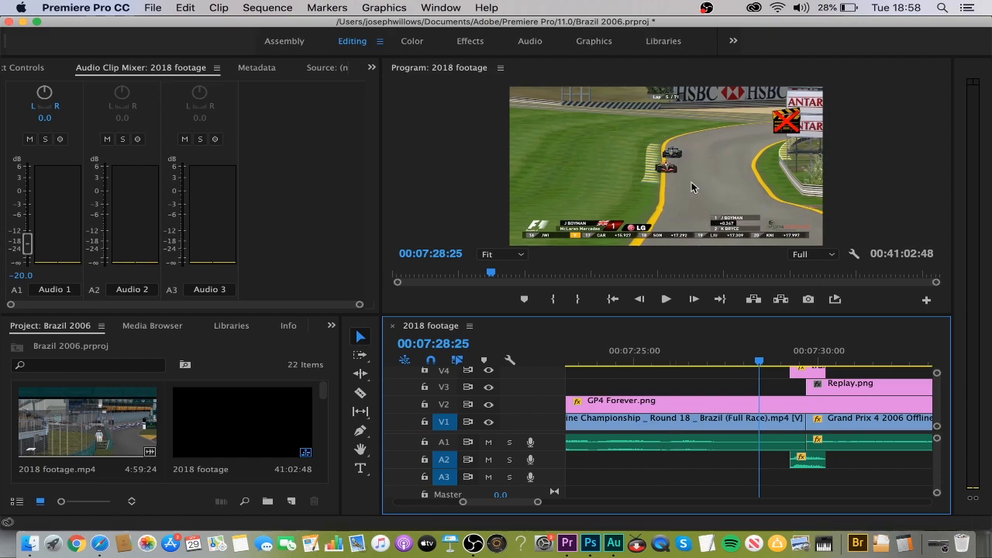